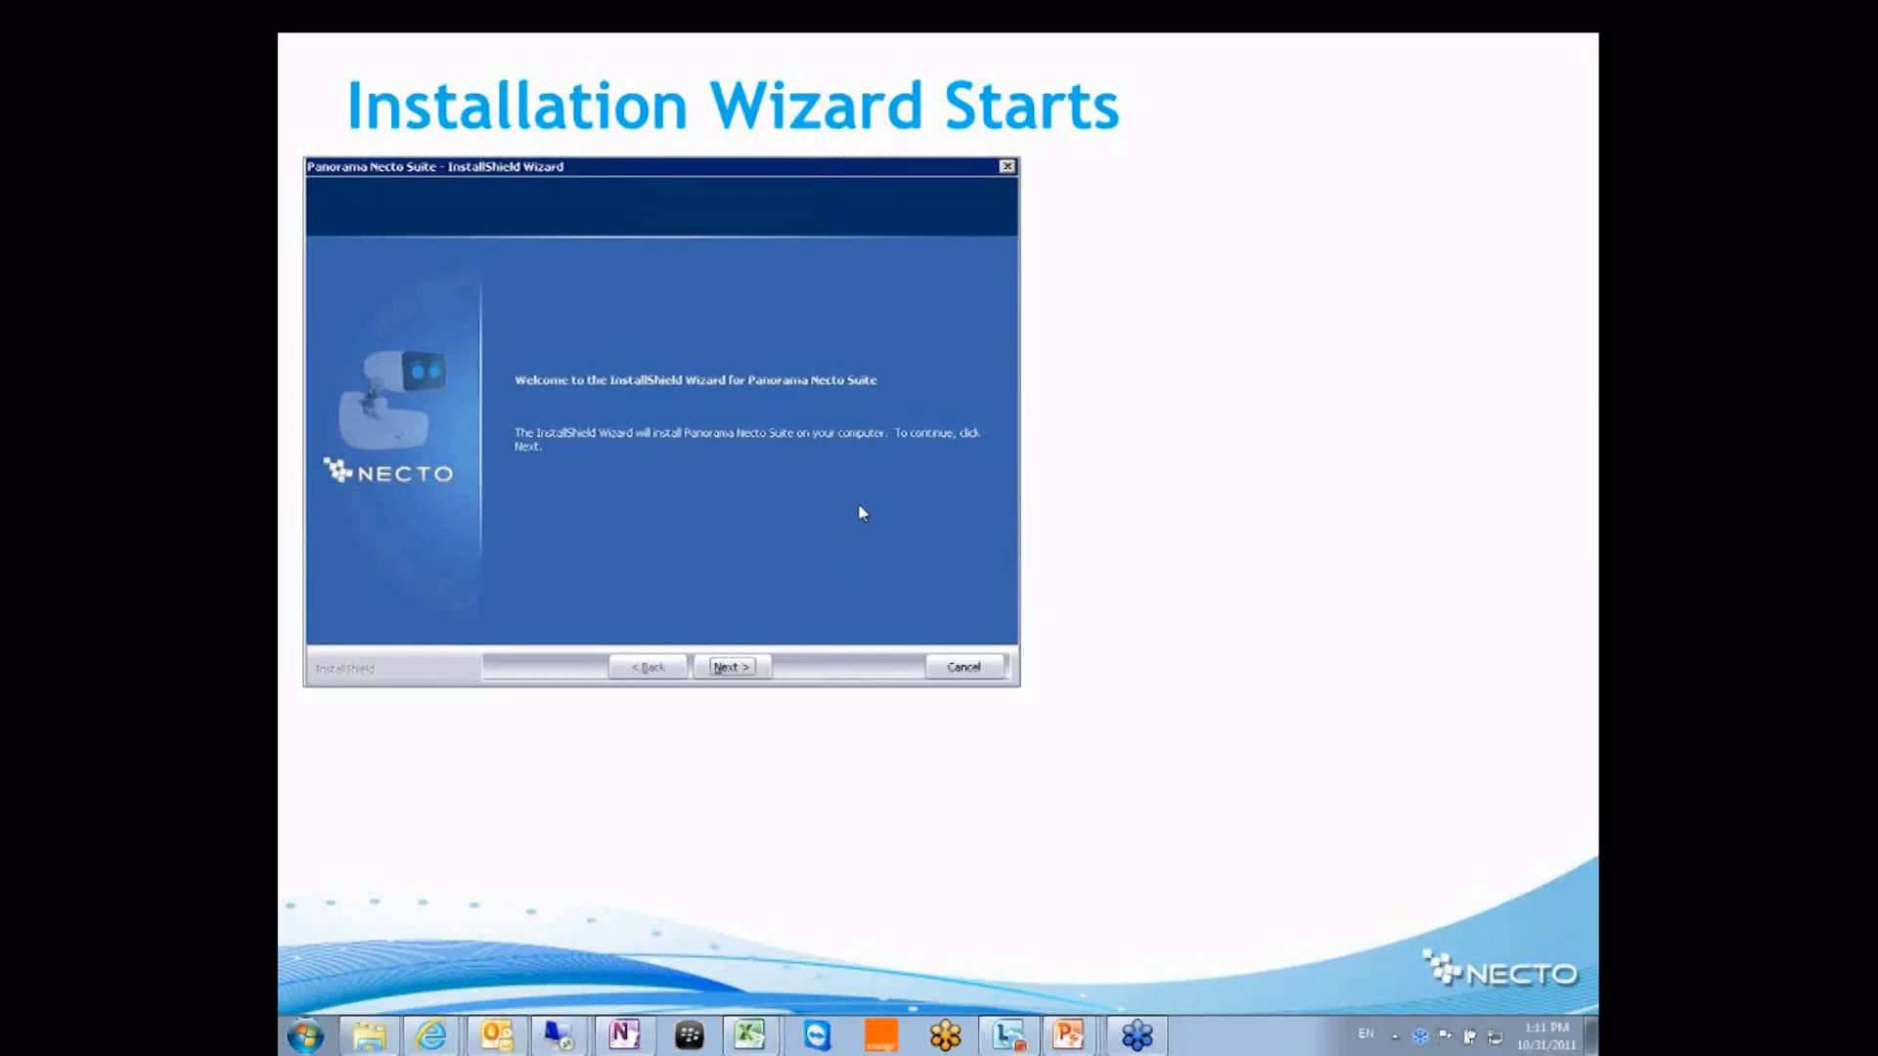
- Start the Necto Suite installation and accept the license agreement
left_click(730, 666)
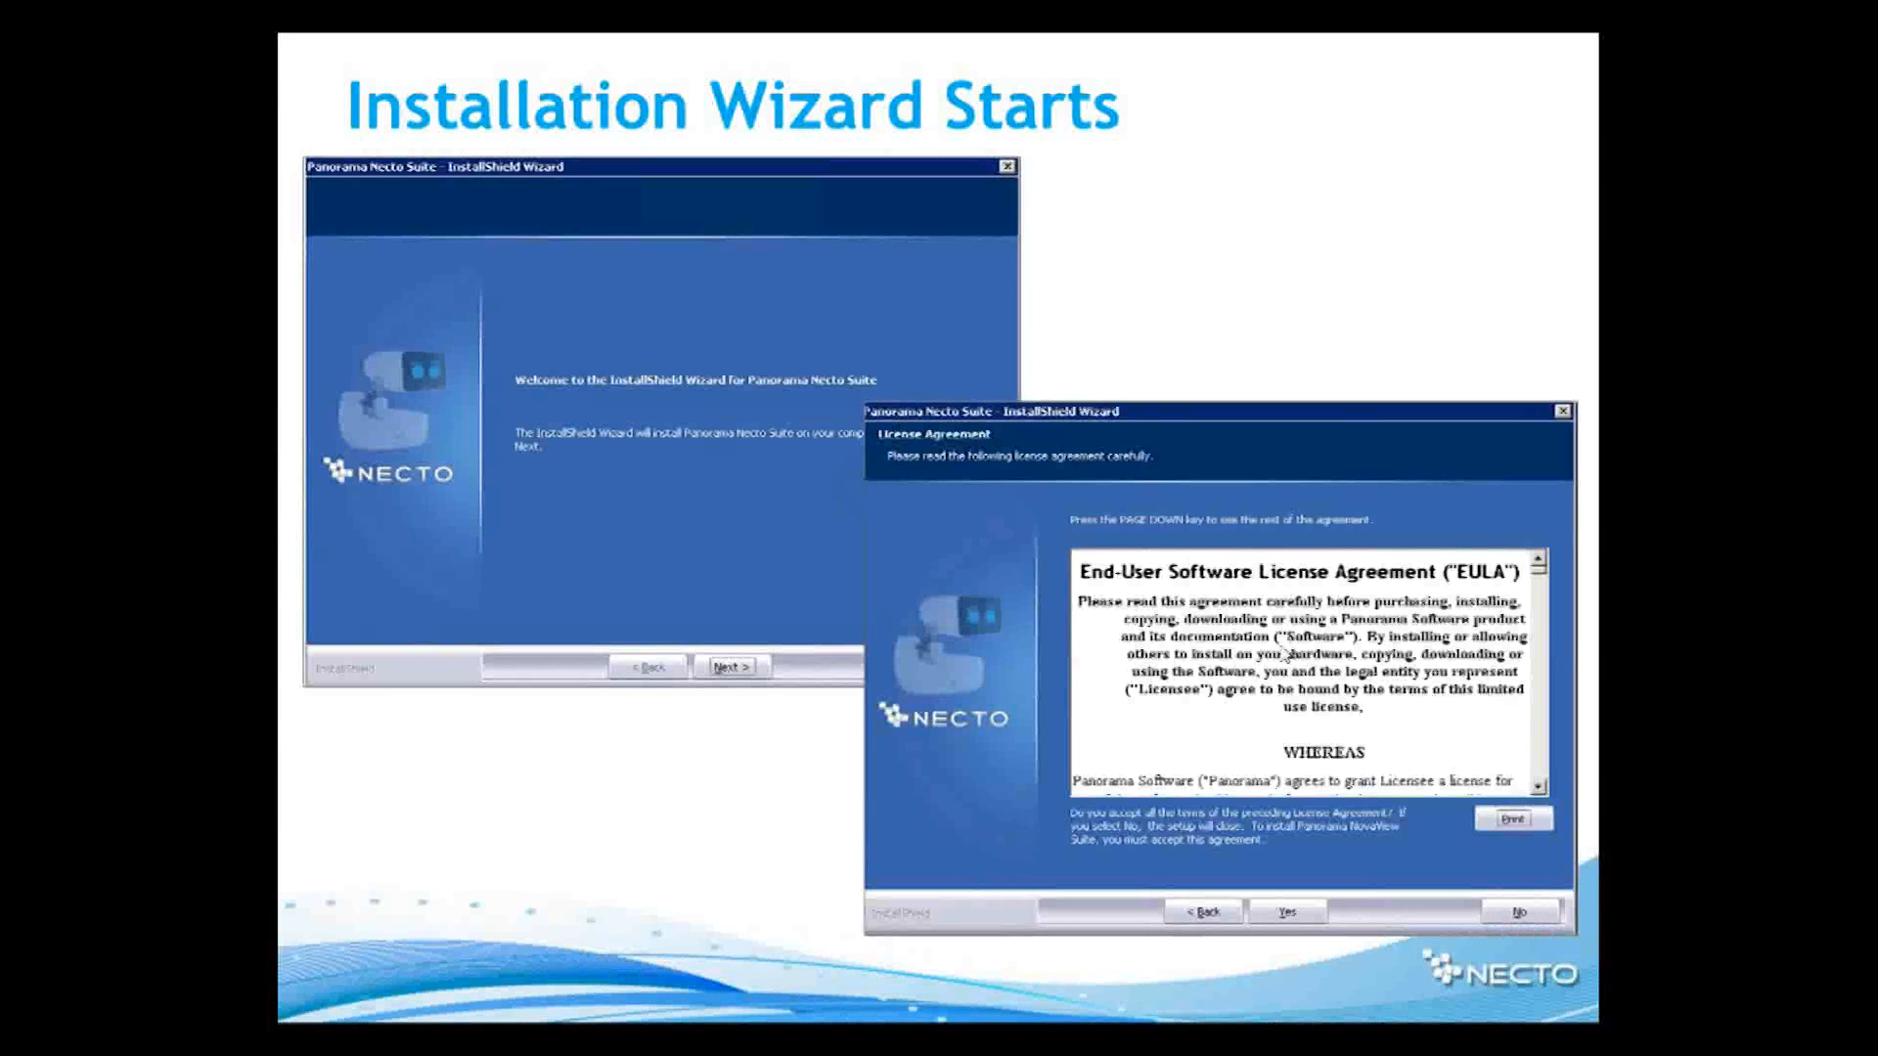
left_click(1288, 911)
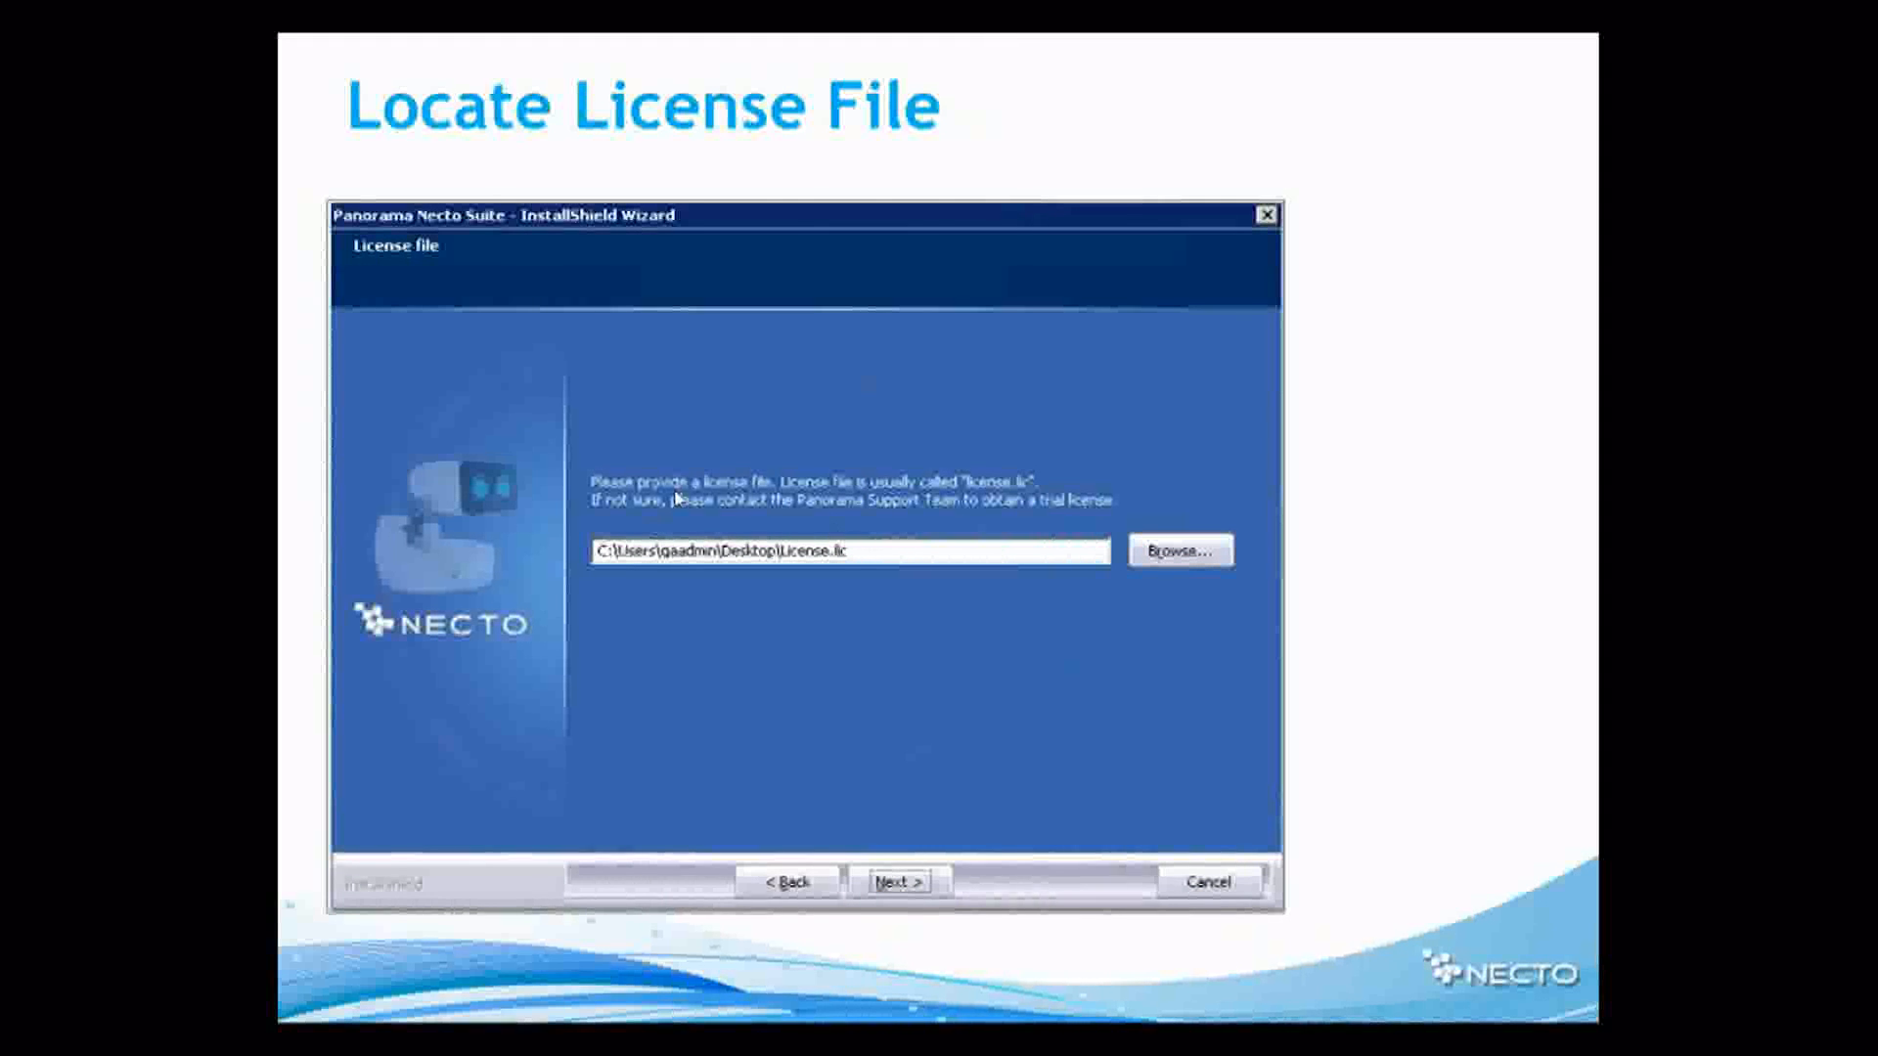
- Advance past the license file page, briefly go back, then return to the installation directory
left_click(901, 881)
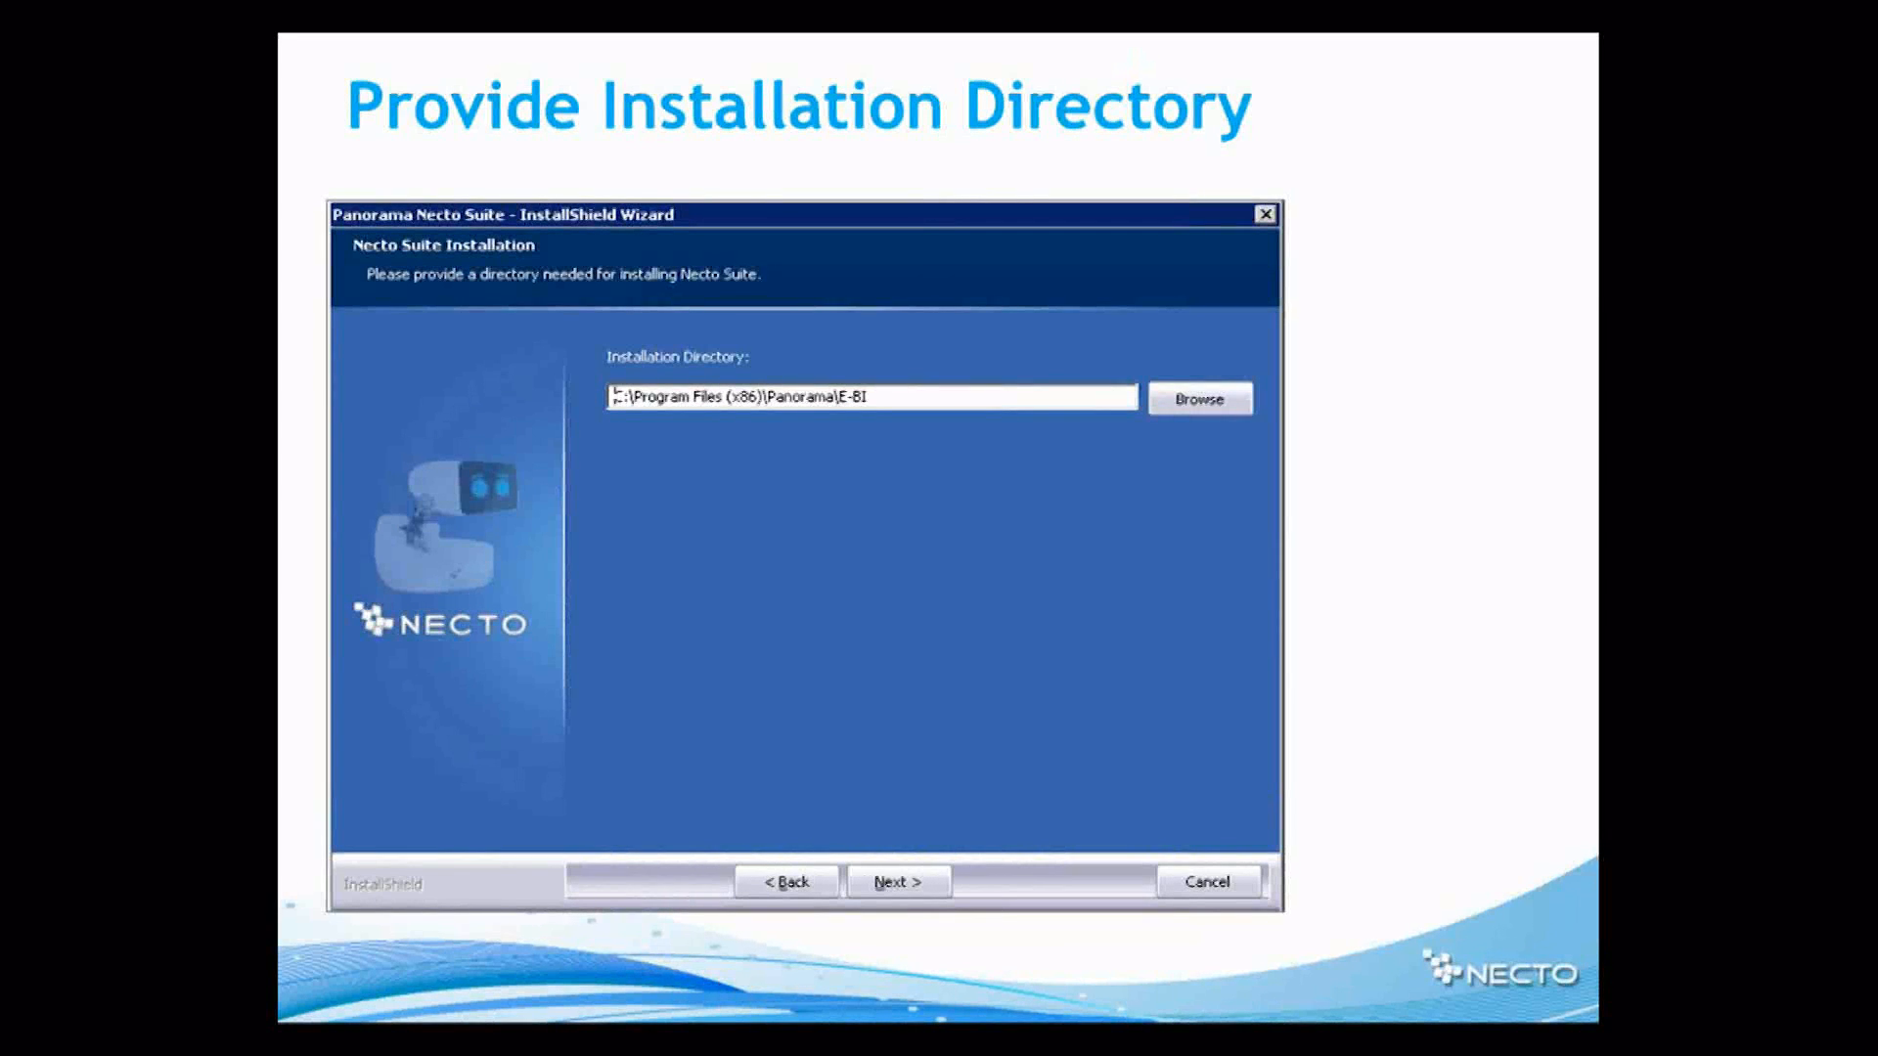
mouse_move(748, 338)
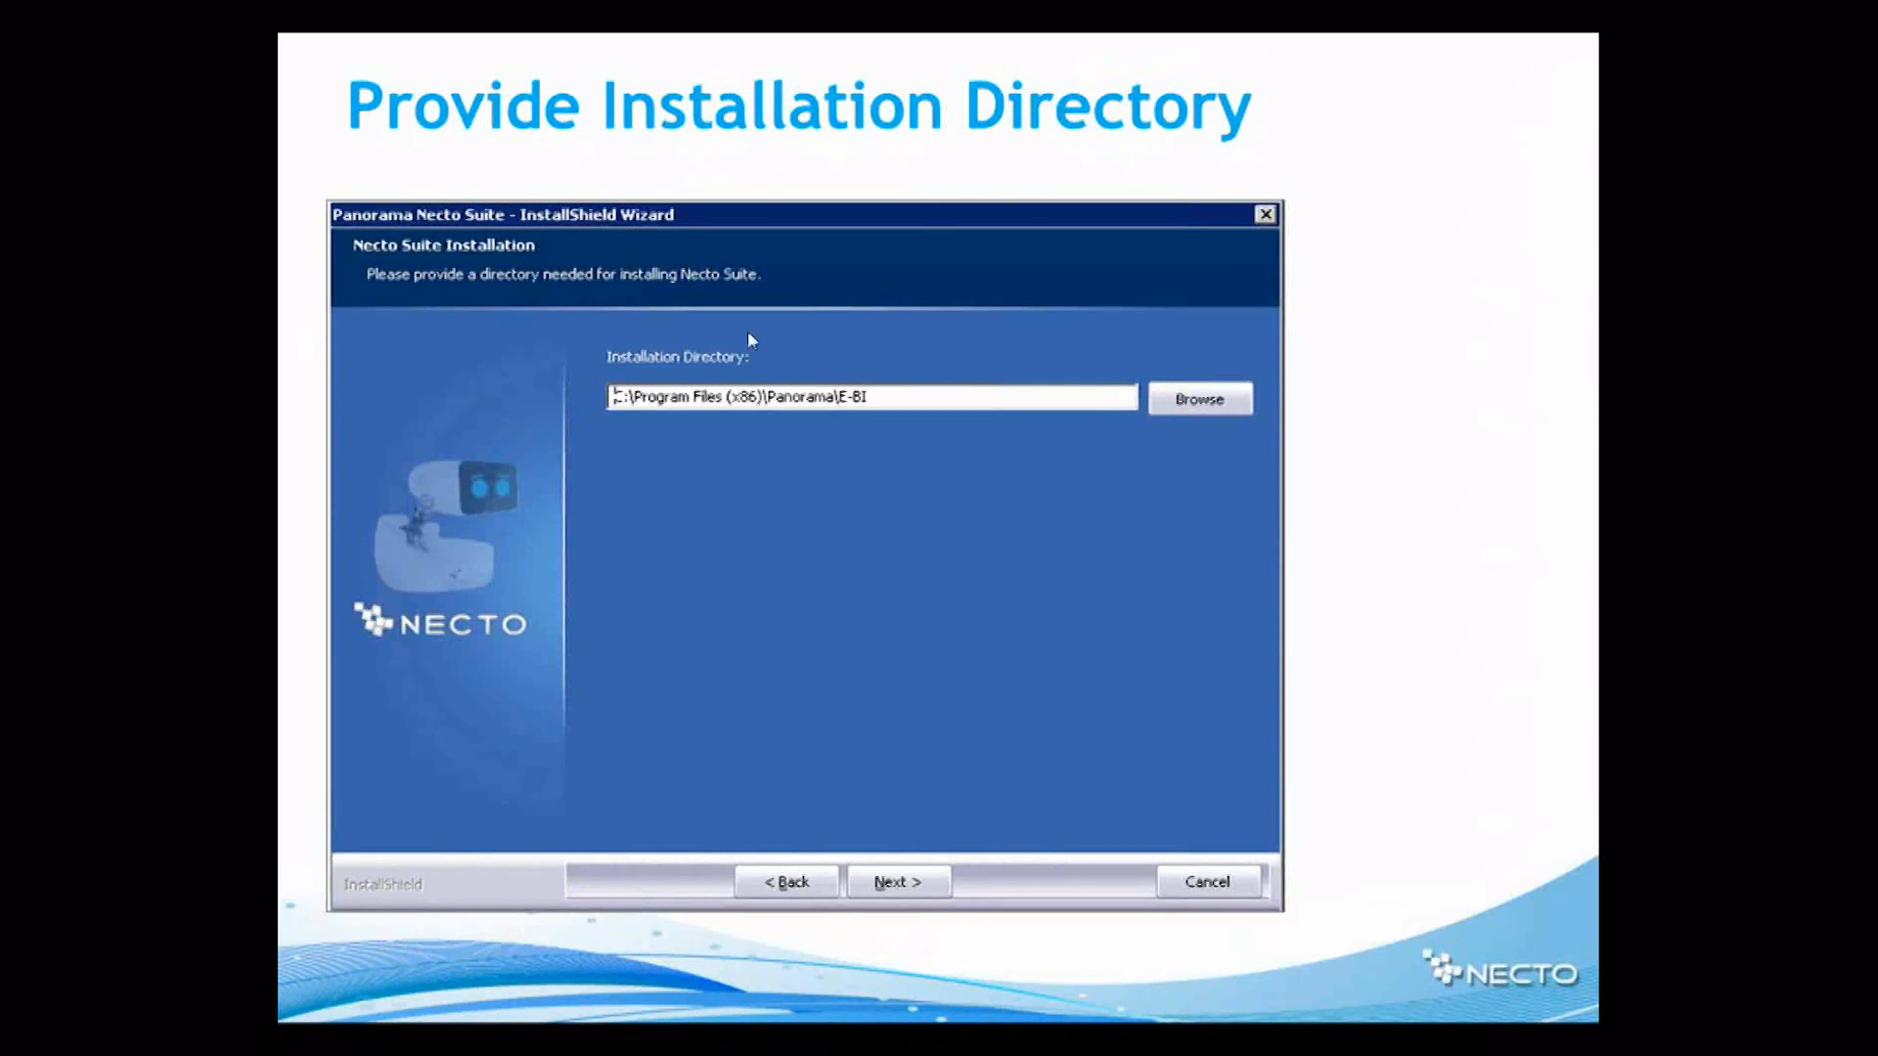
left_click(897, 881)
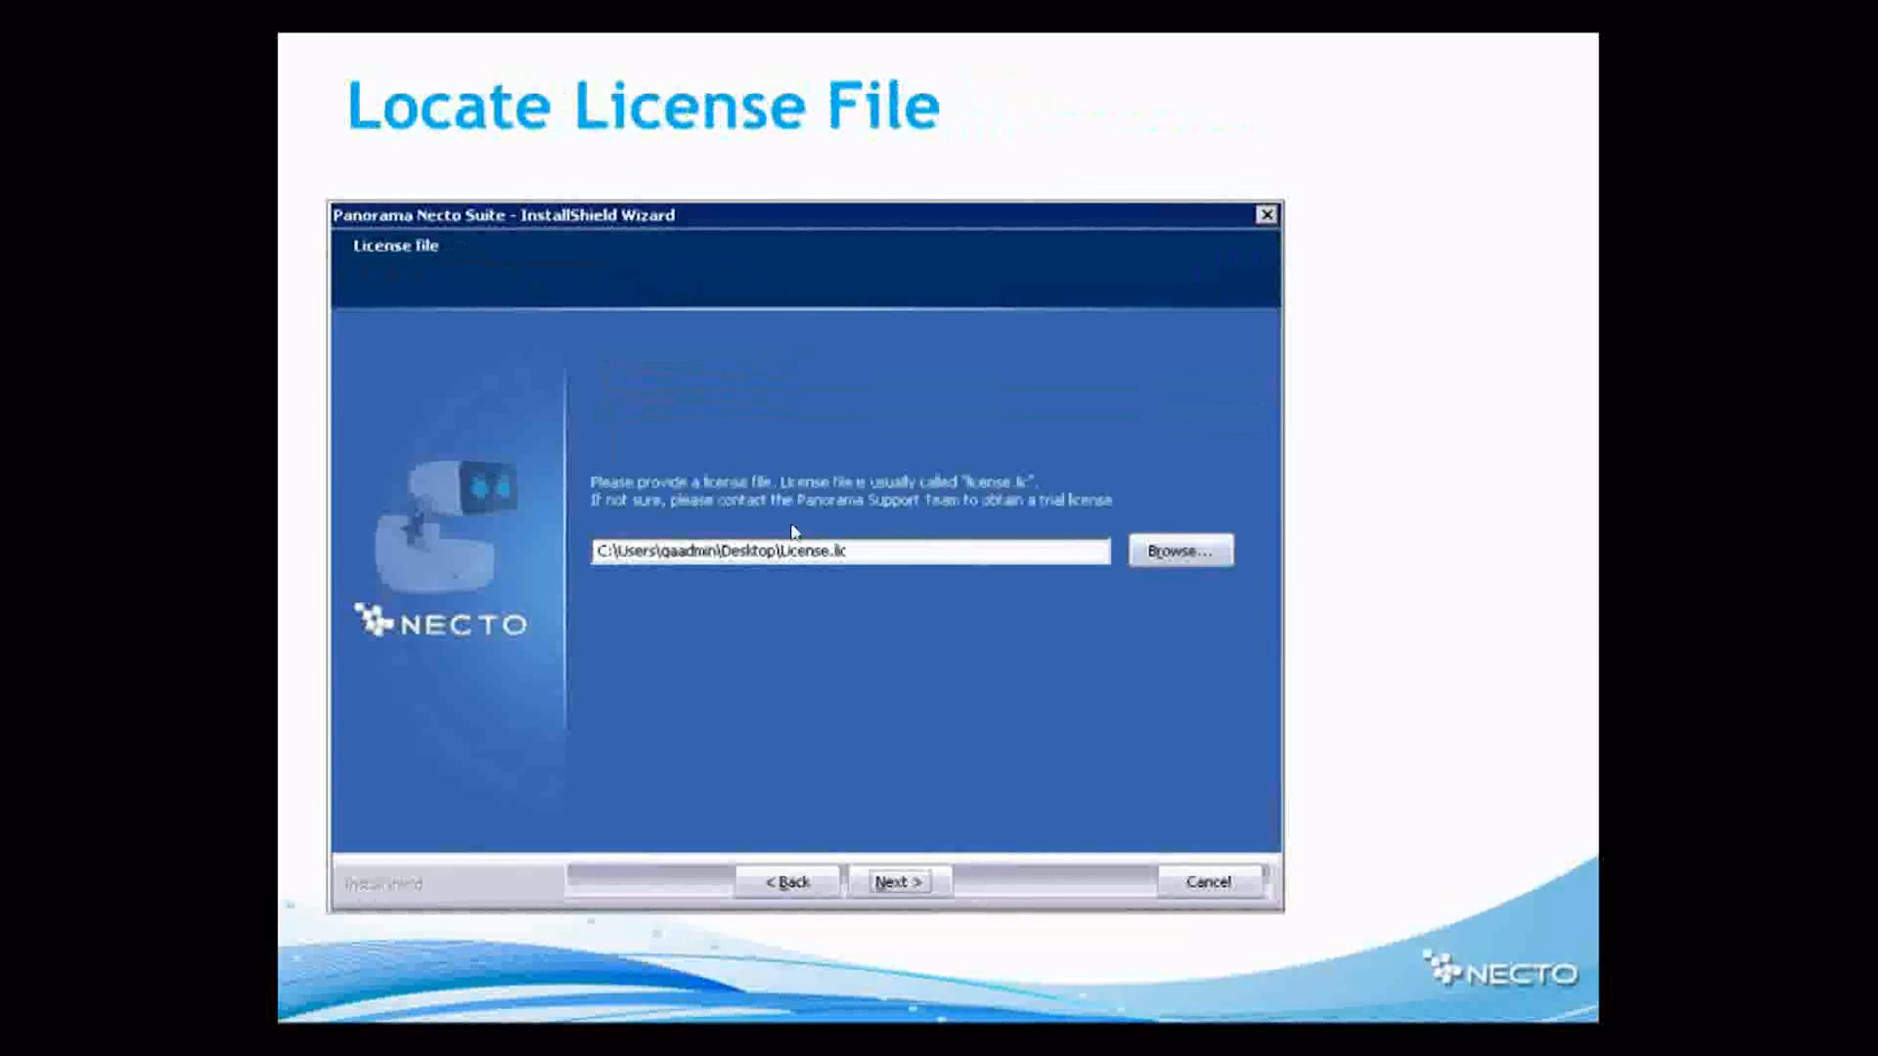
left_click(899, 881)
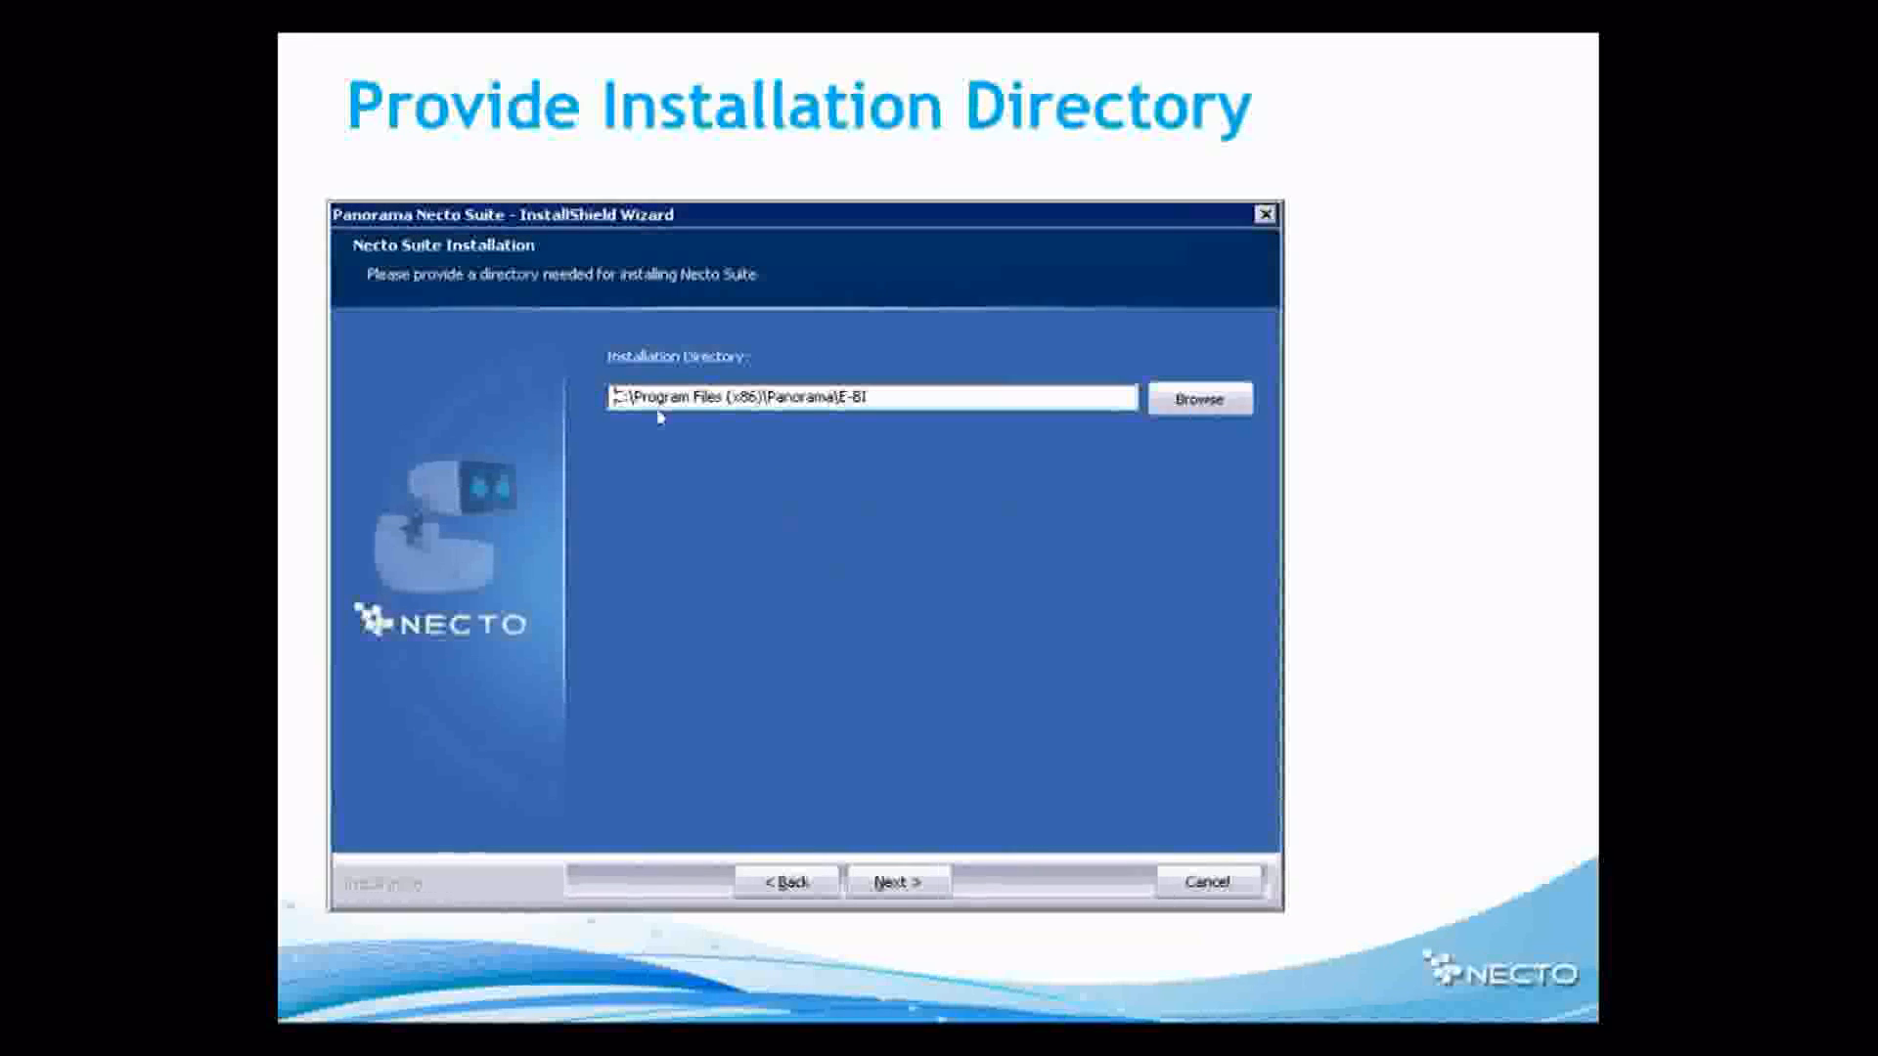
mouse_move(718, 476)
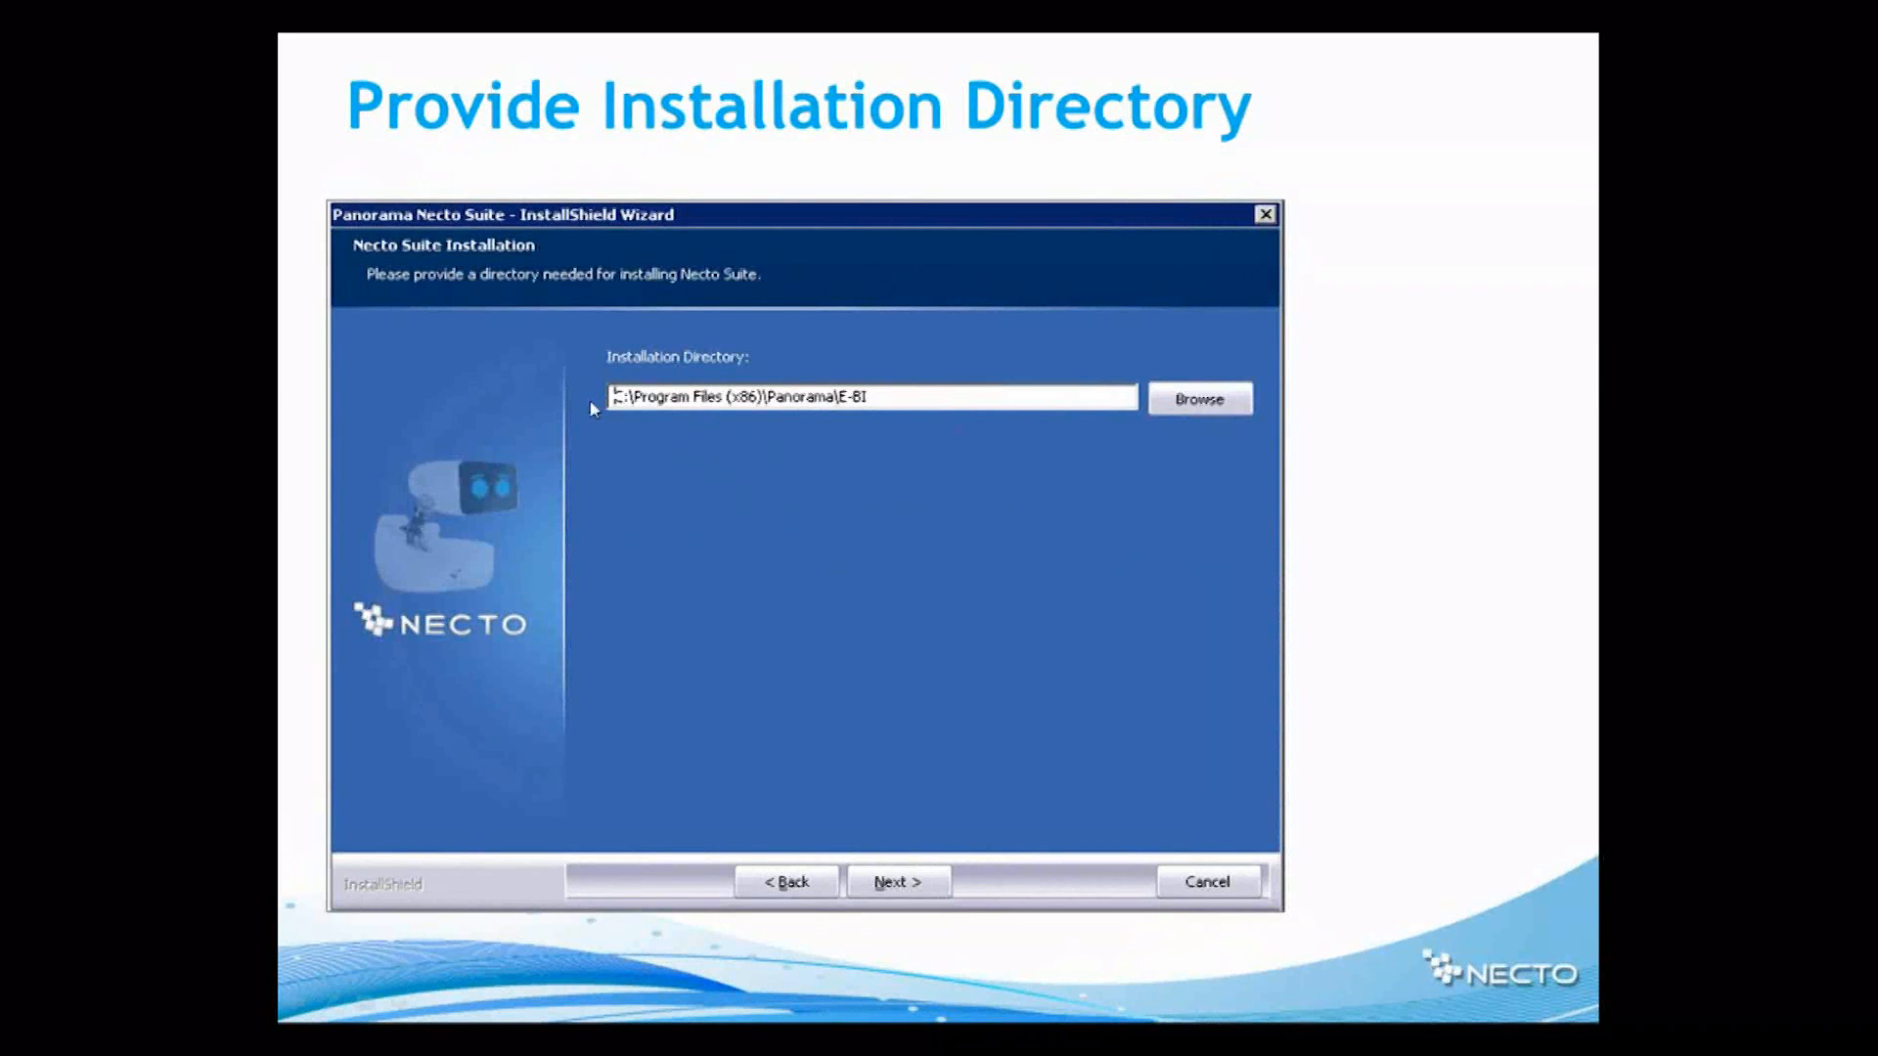
mouse_move(862, 491)
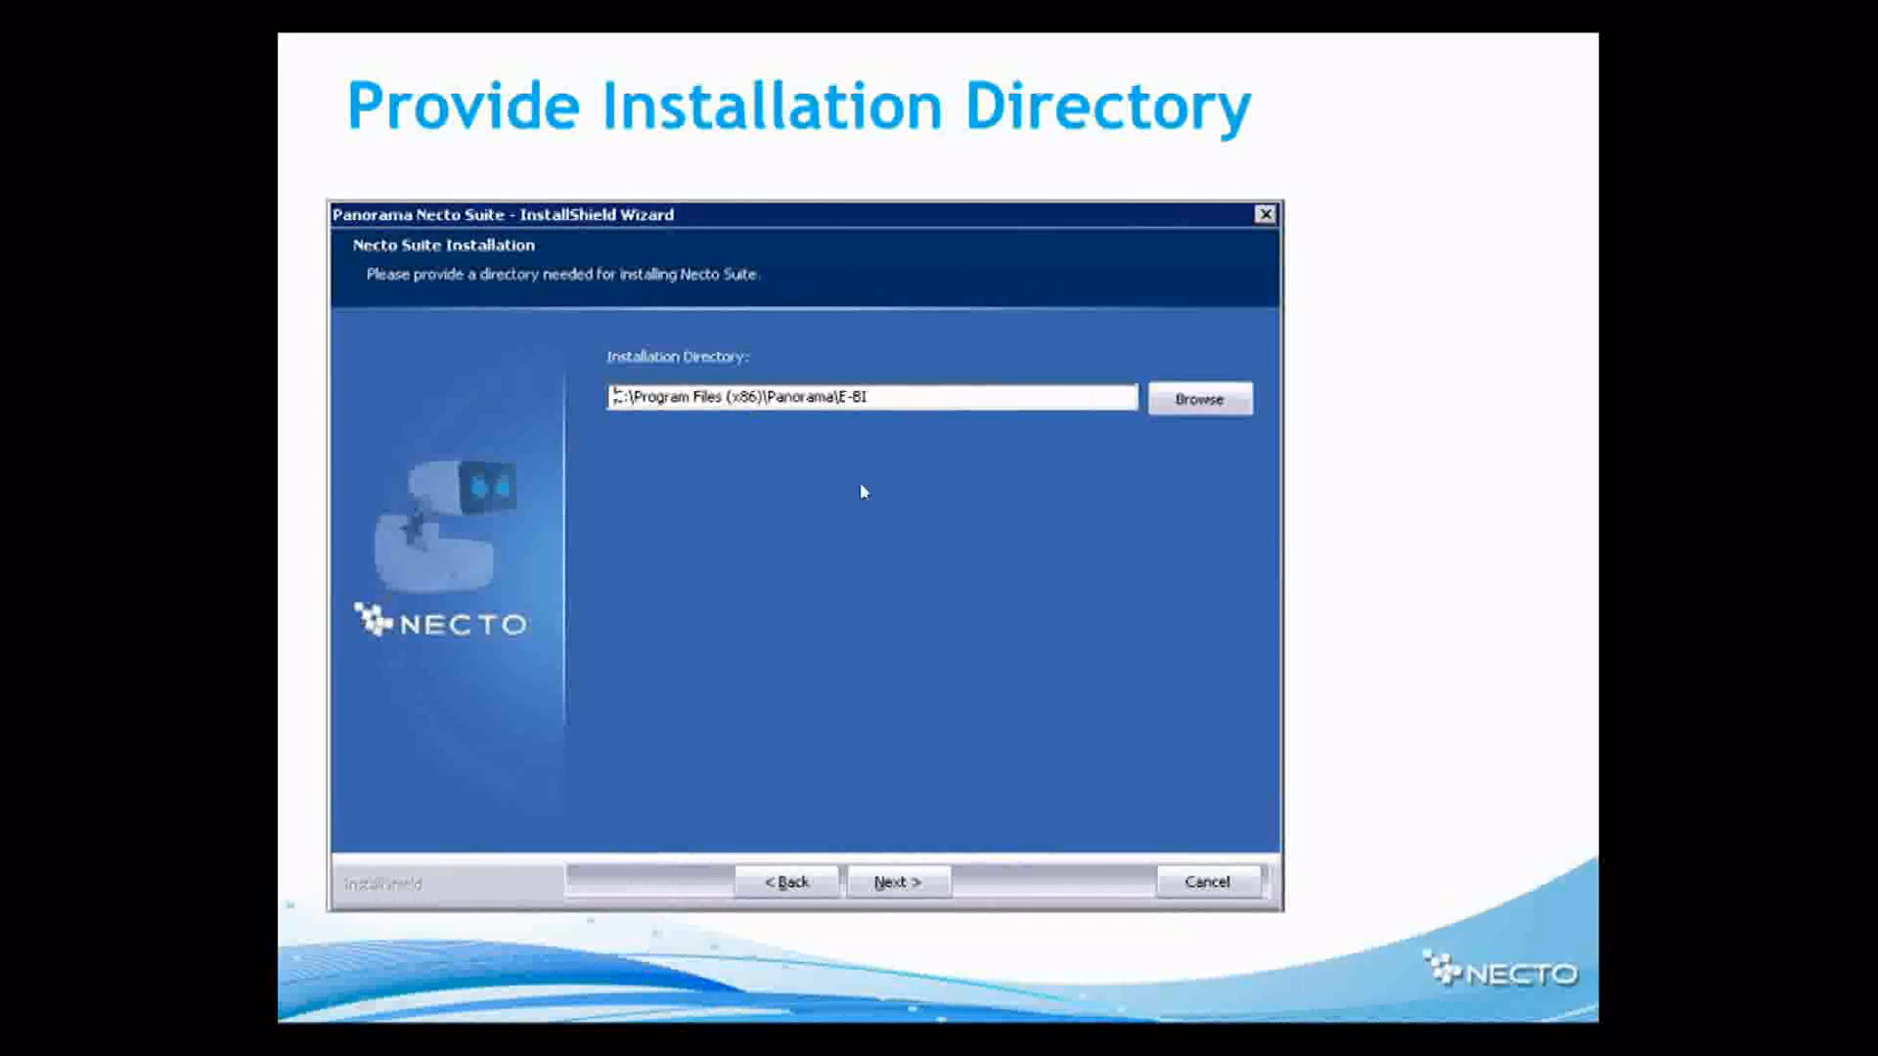
- Accept the default Panorama E-BI folder under Program Files
left_click(898, 882)
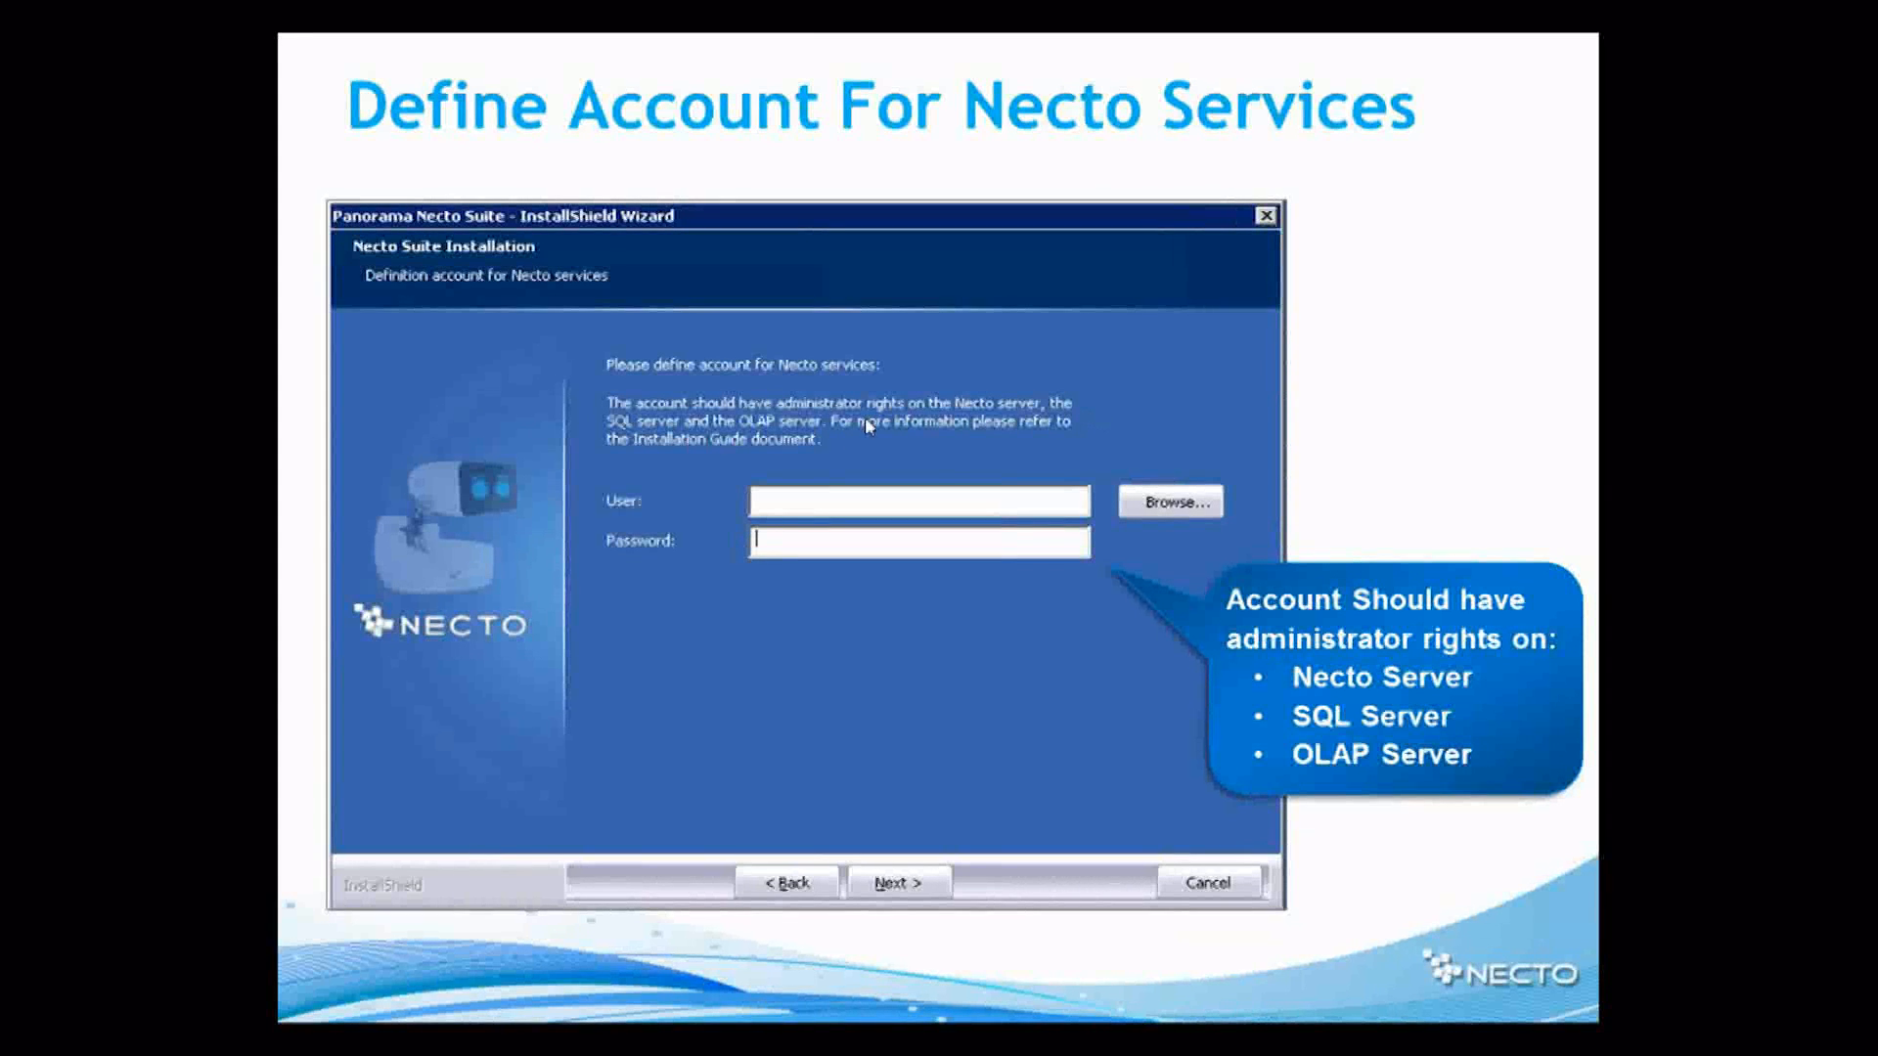
mouse_move(803, 469)
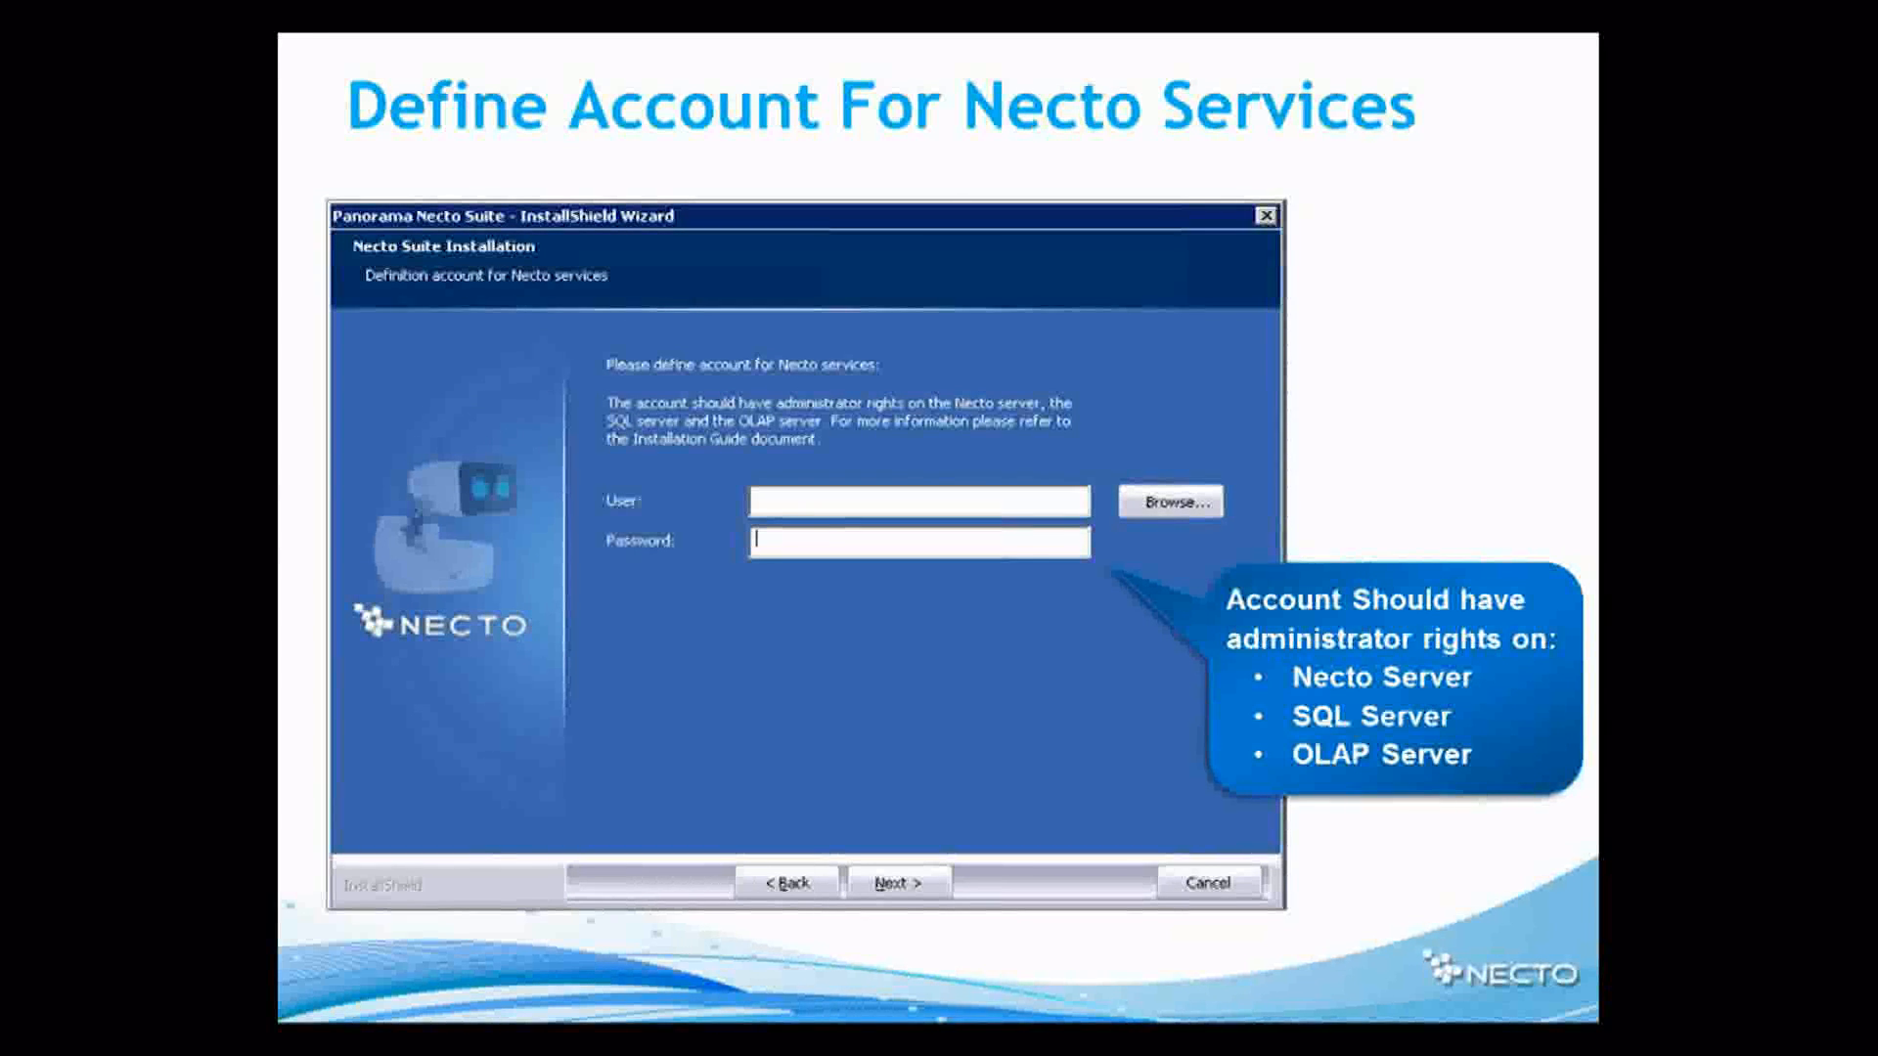
- Continue past the services account page to Database Server Login
left_click(897, 882)
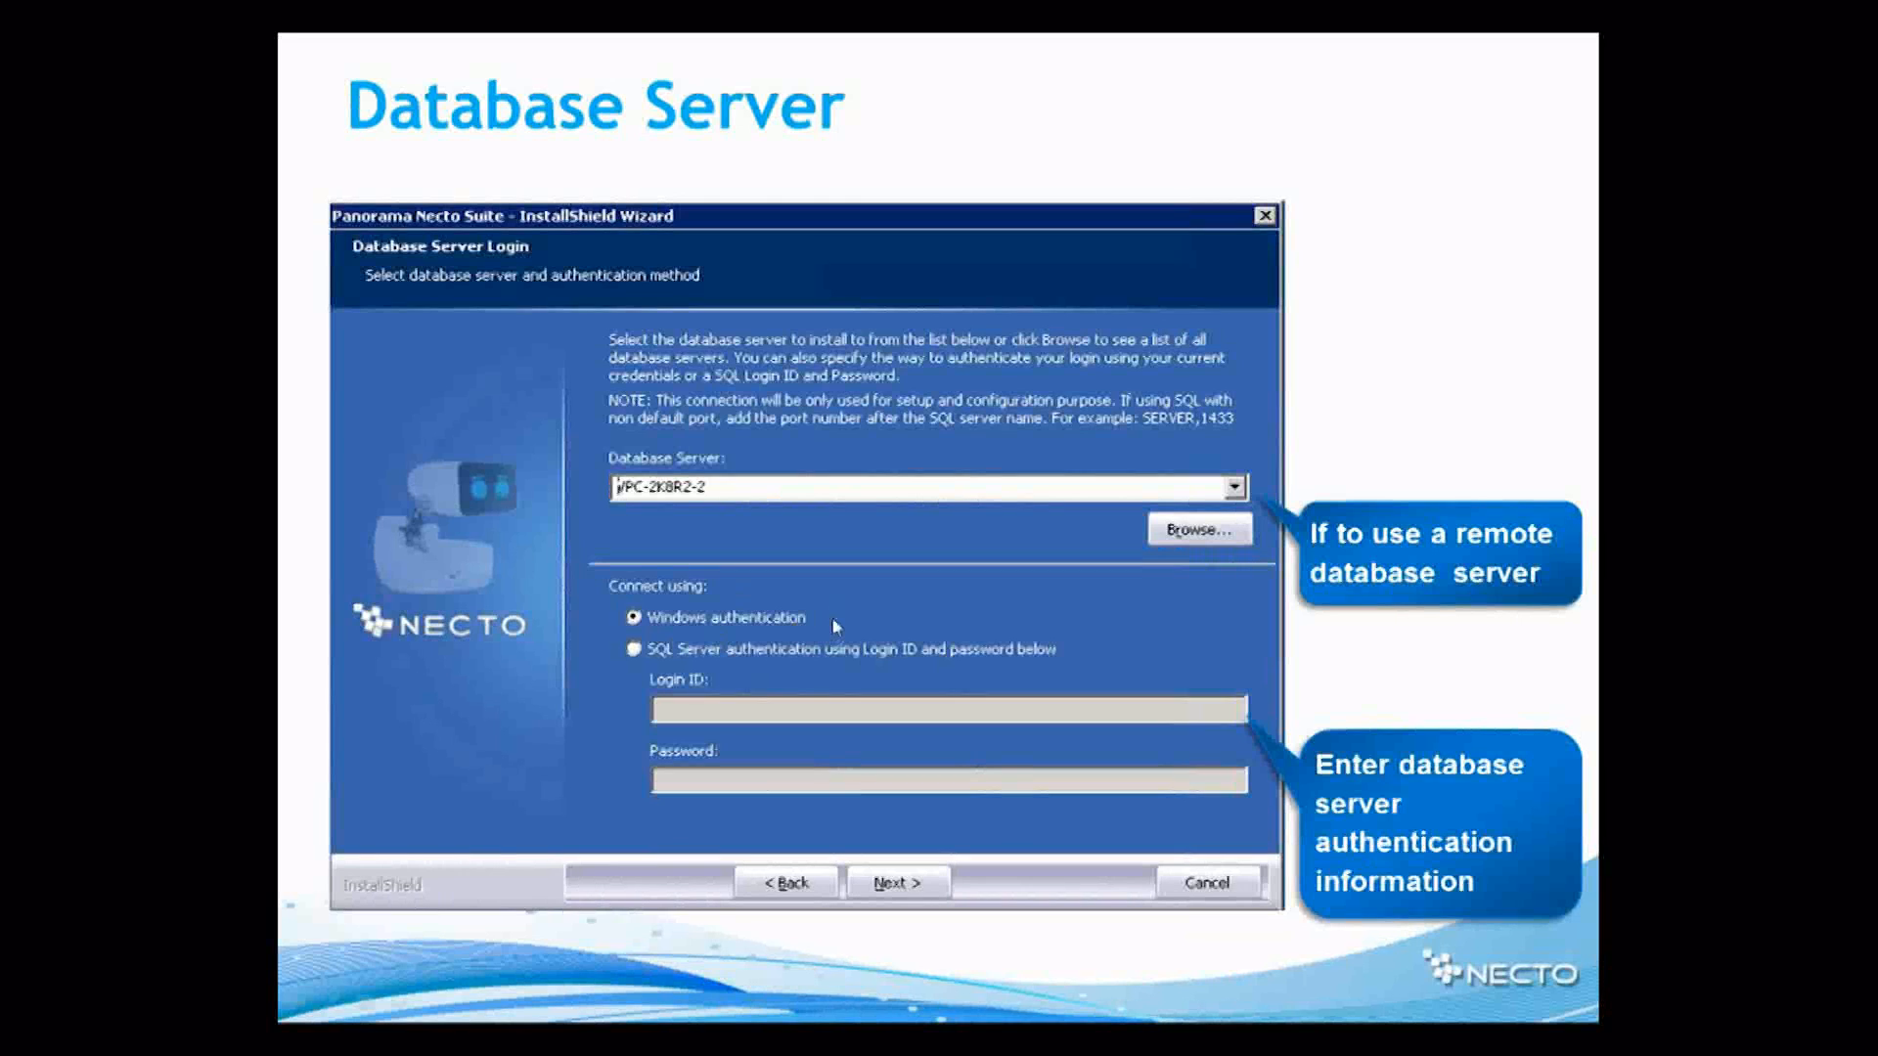
mouse_move(906, 666)
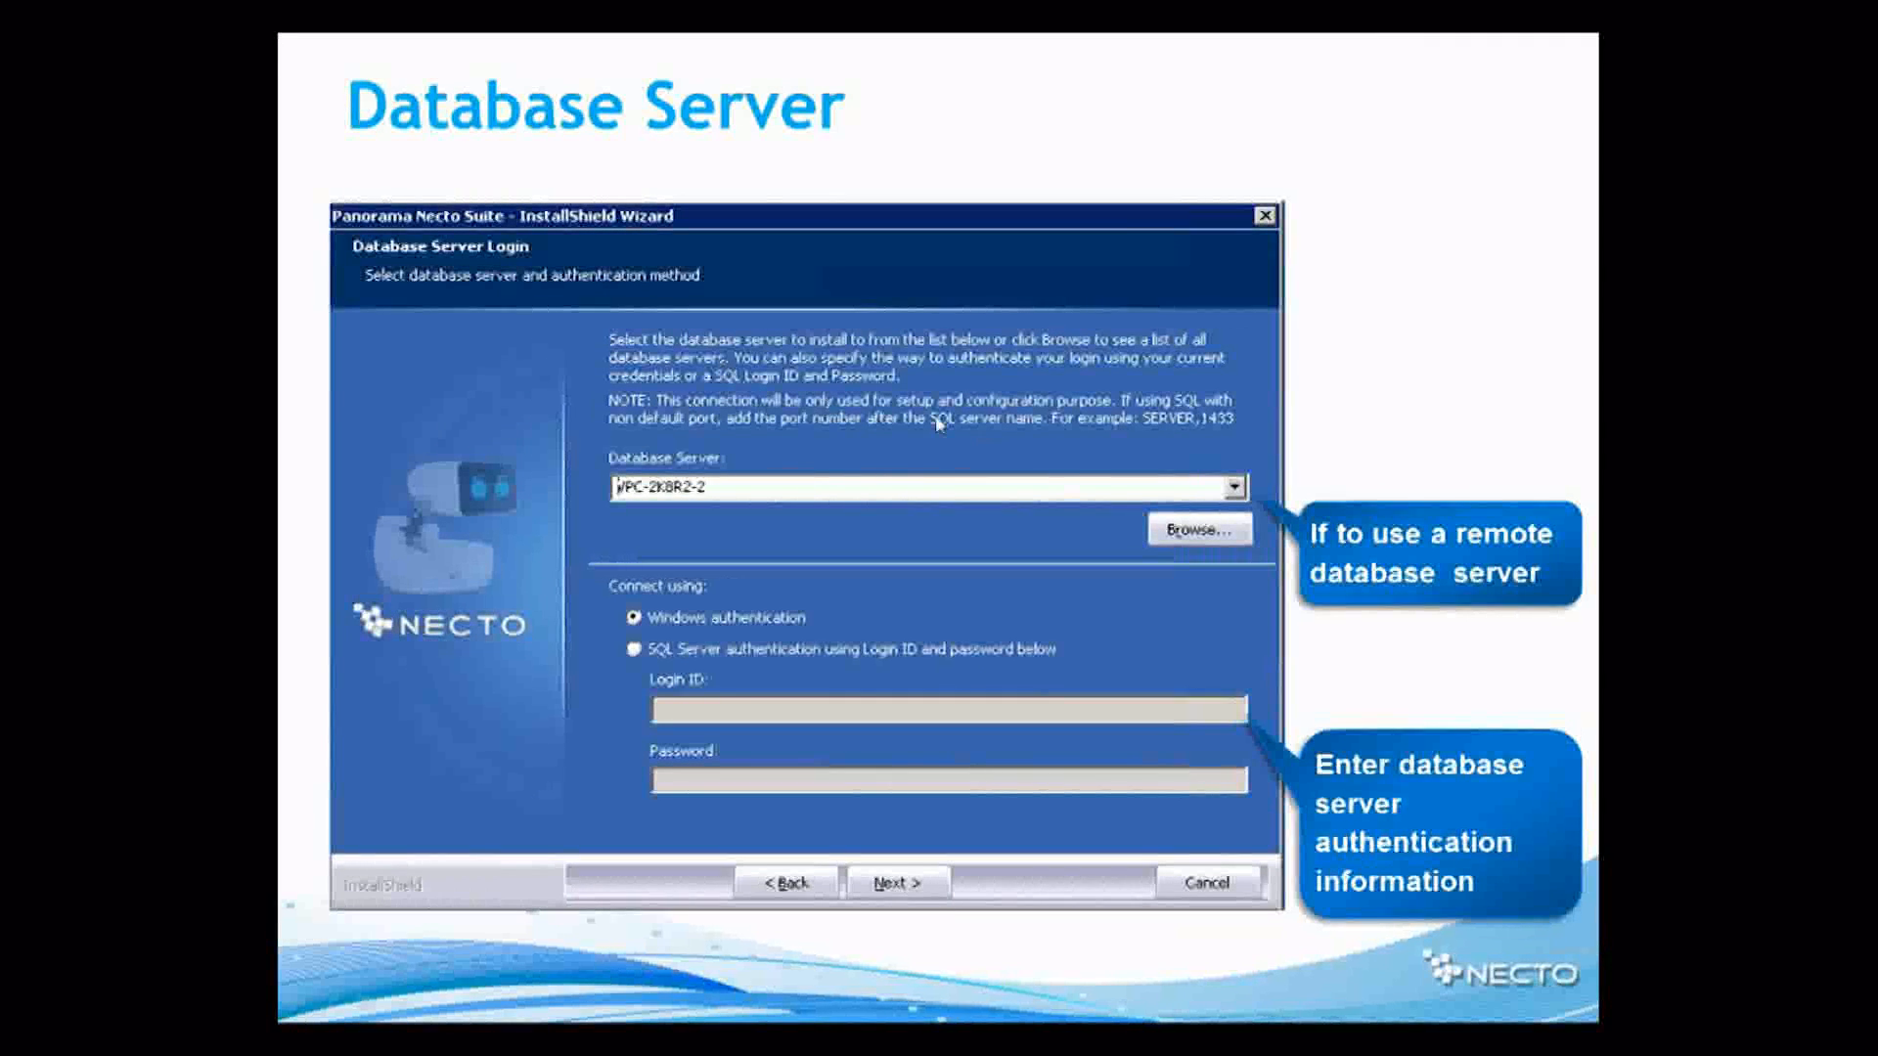
mouse_move(1115, 427)
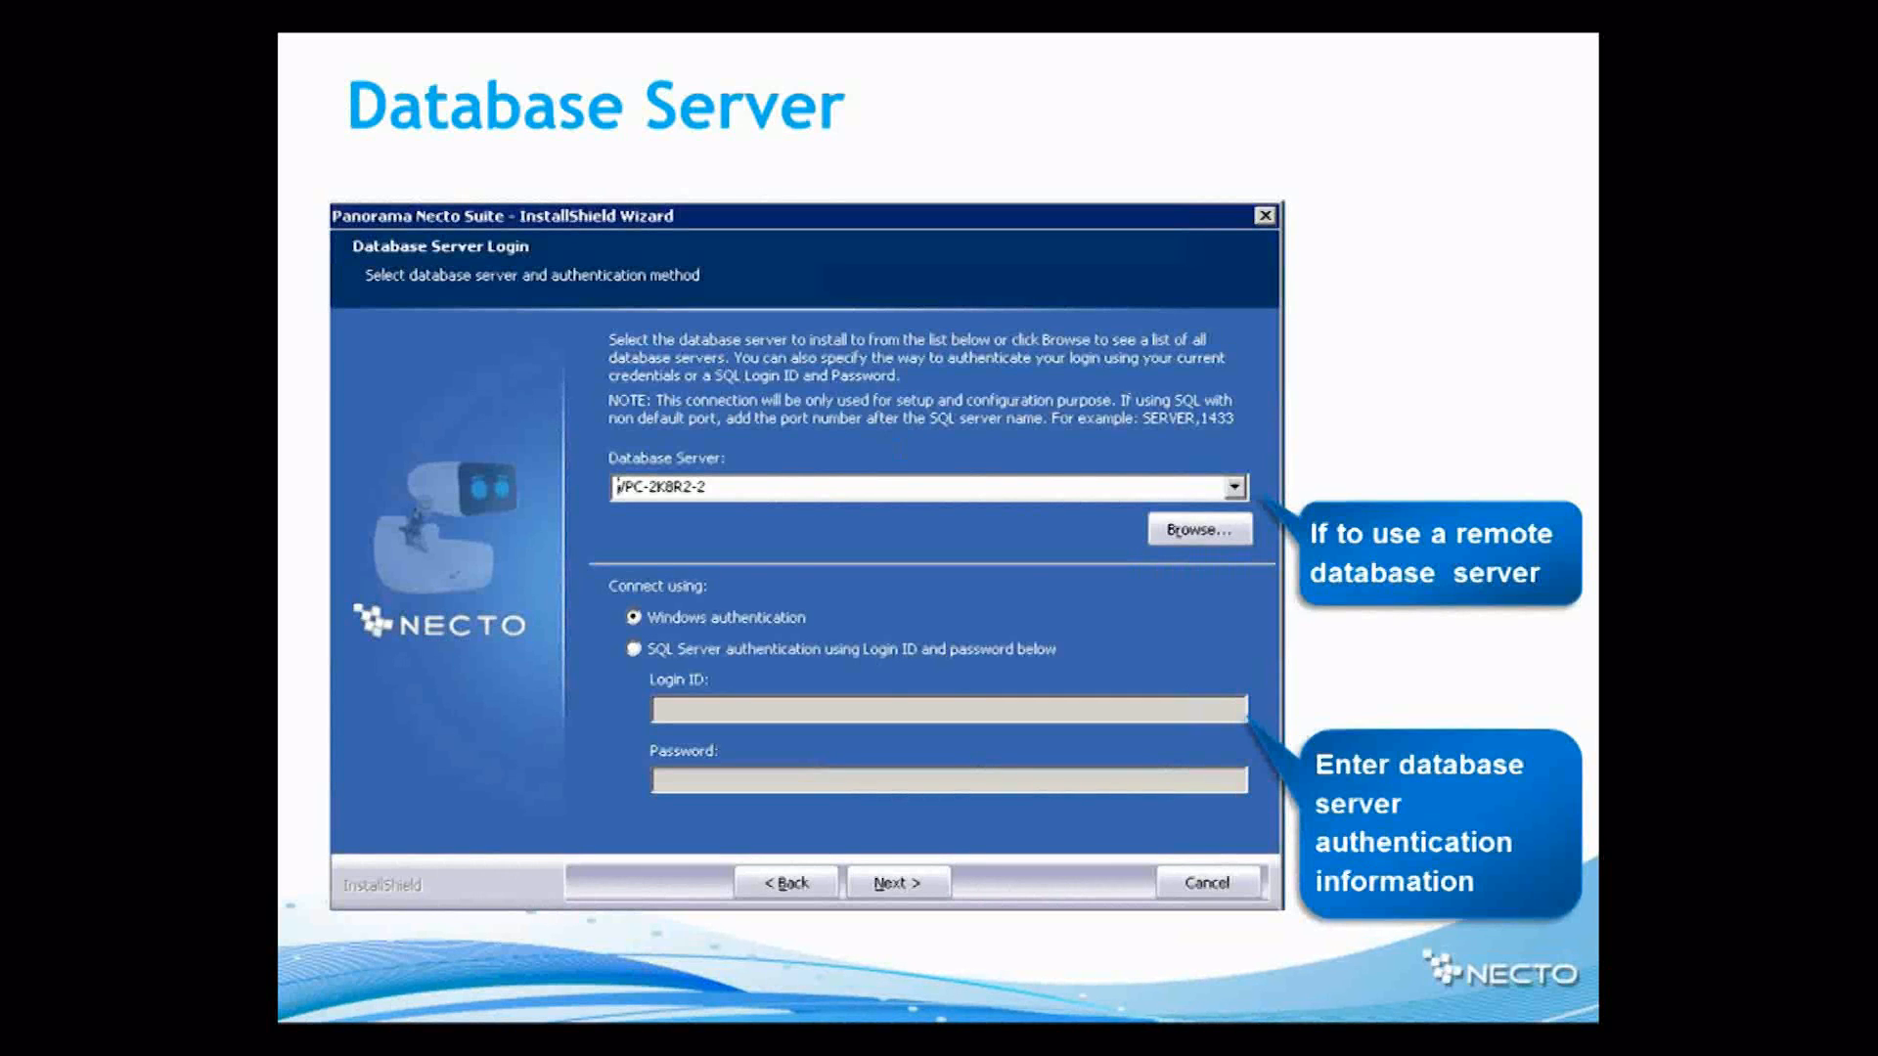
- Accept the local server with Windows authentication to reach the SQL user page
left_click(897, 881)
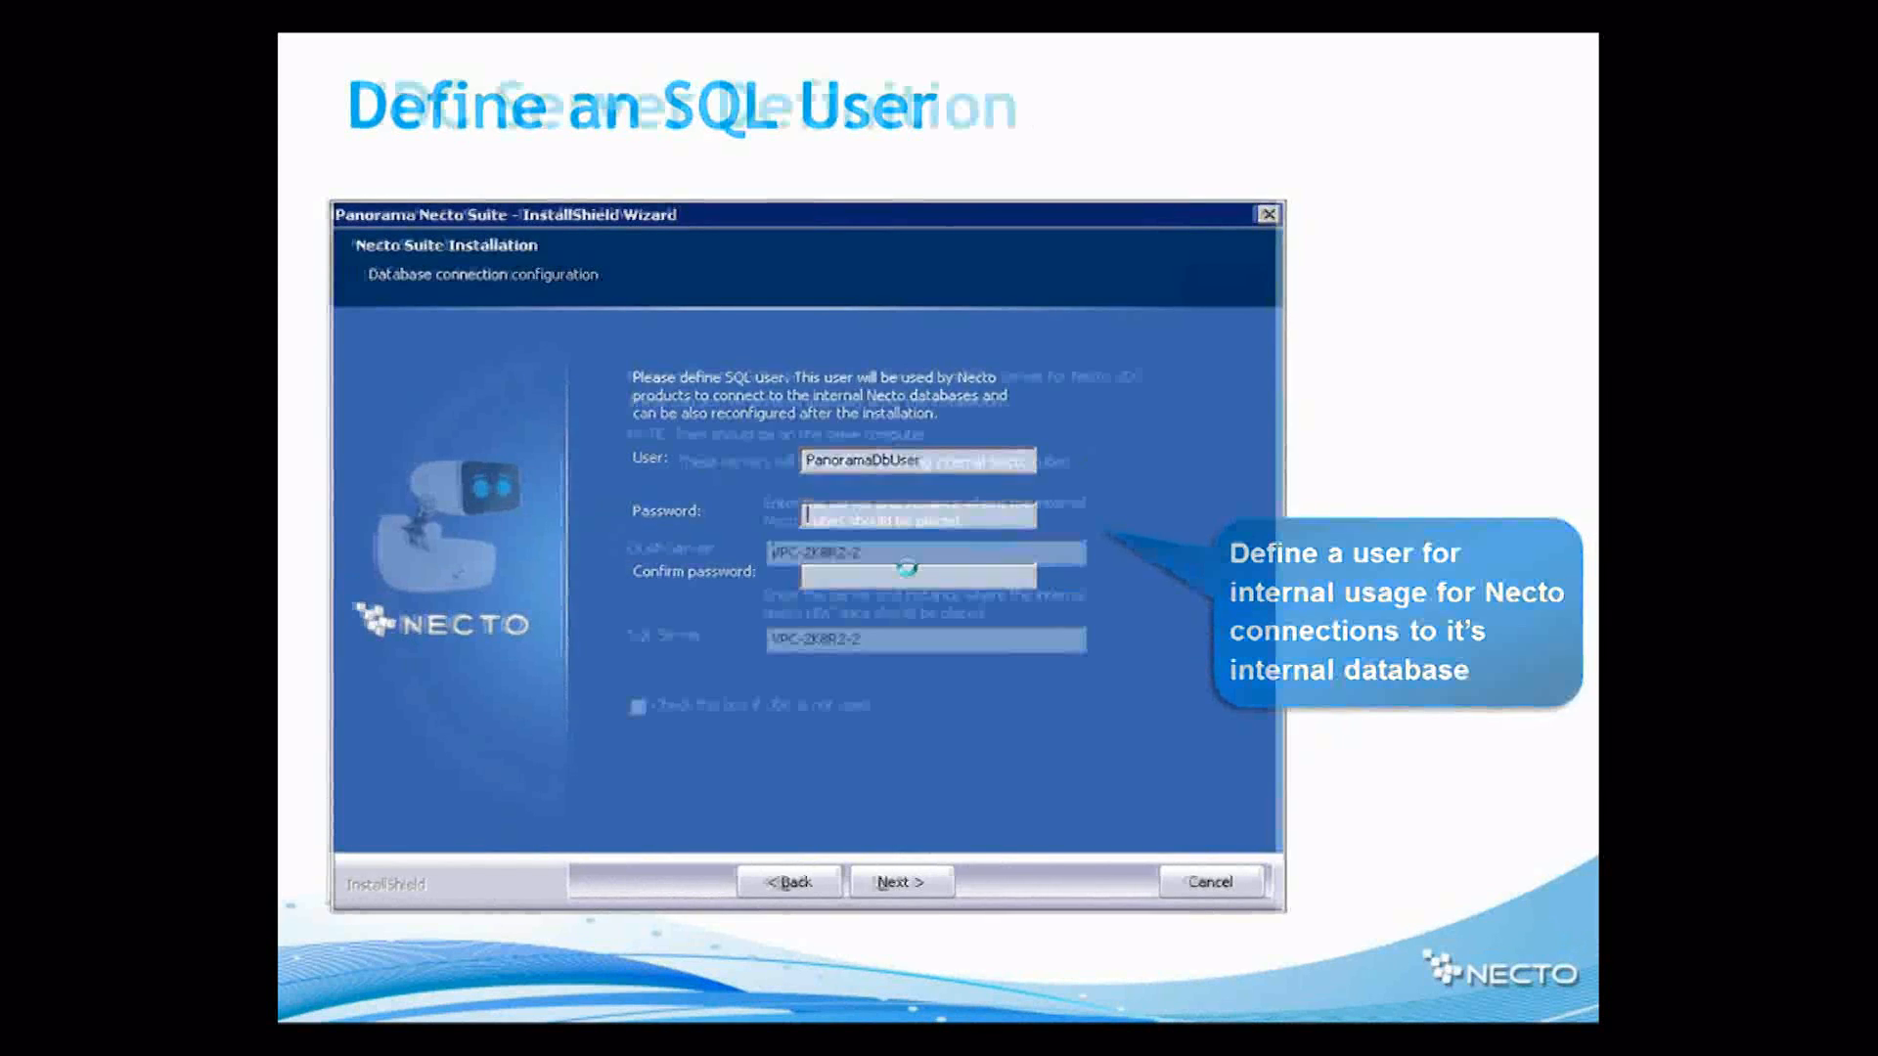
left_click(902, 882)
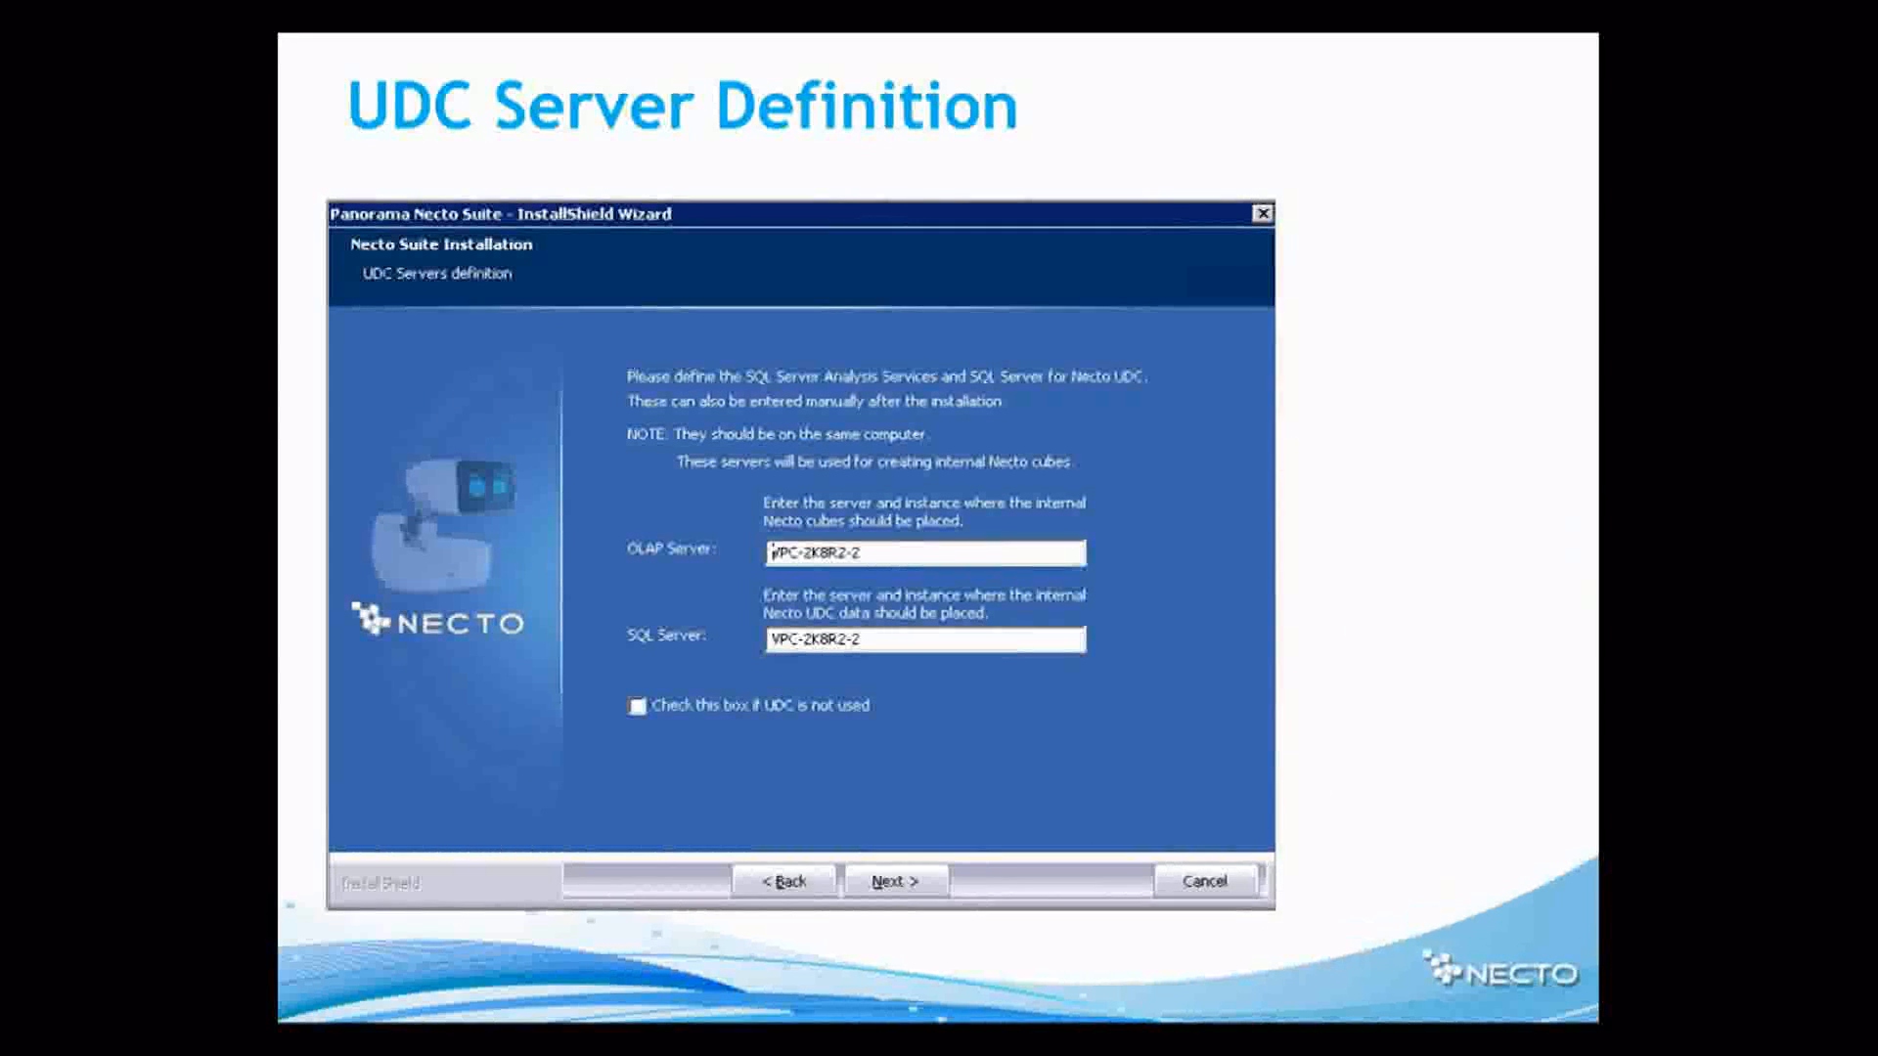
mouse_move(807, 510)
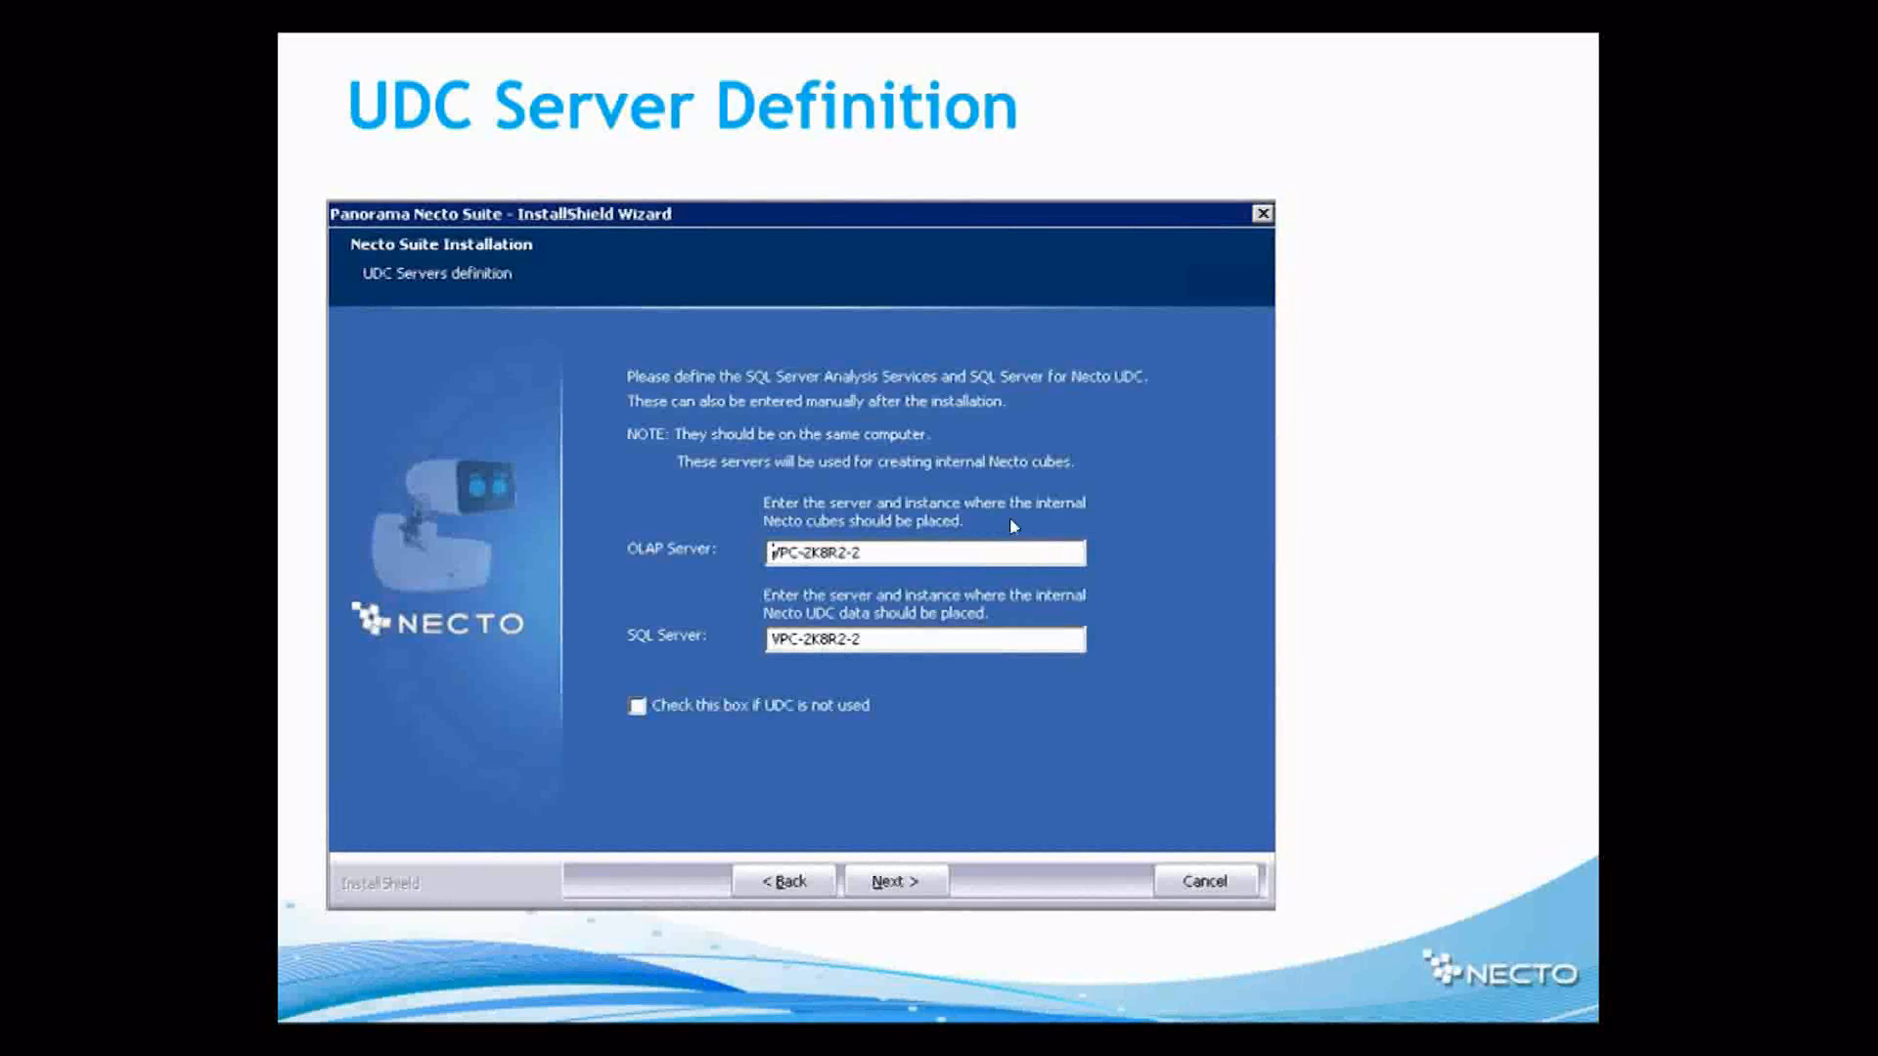
mouse_move(733, 450)
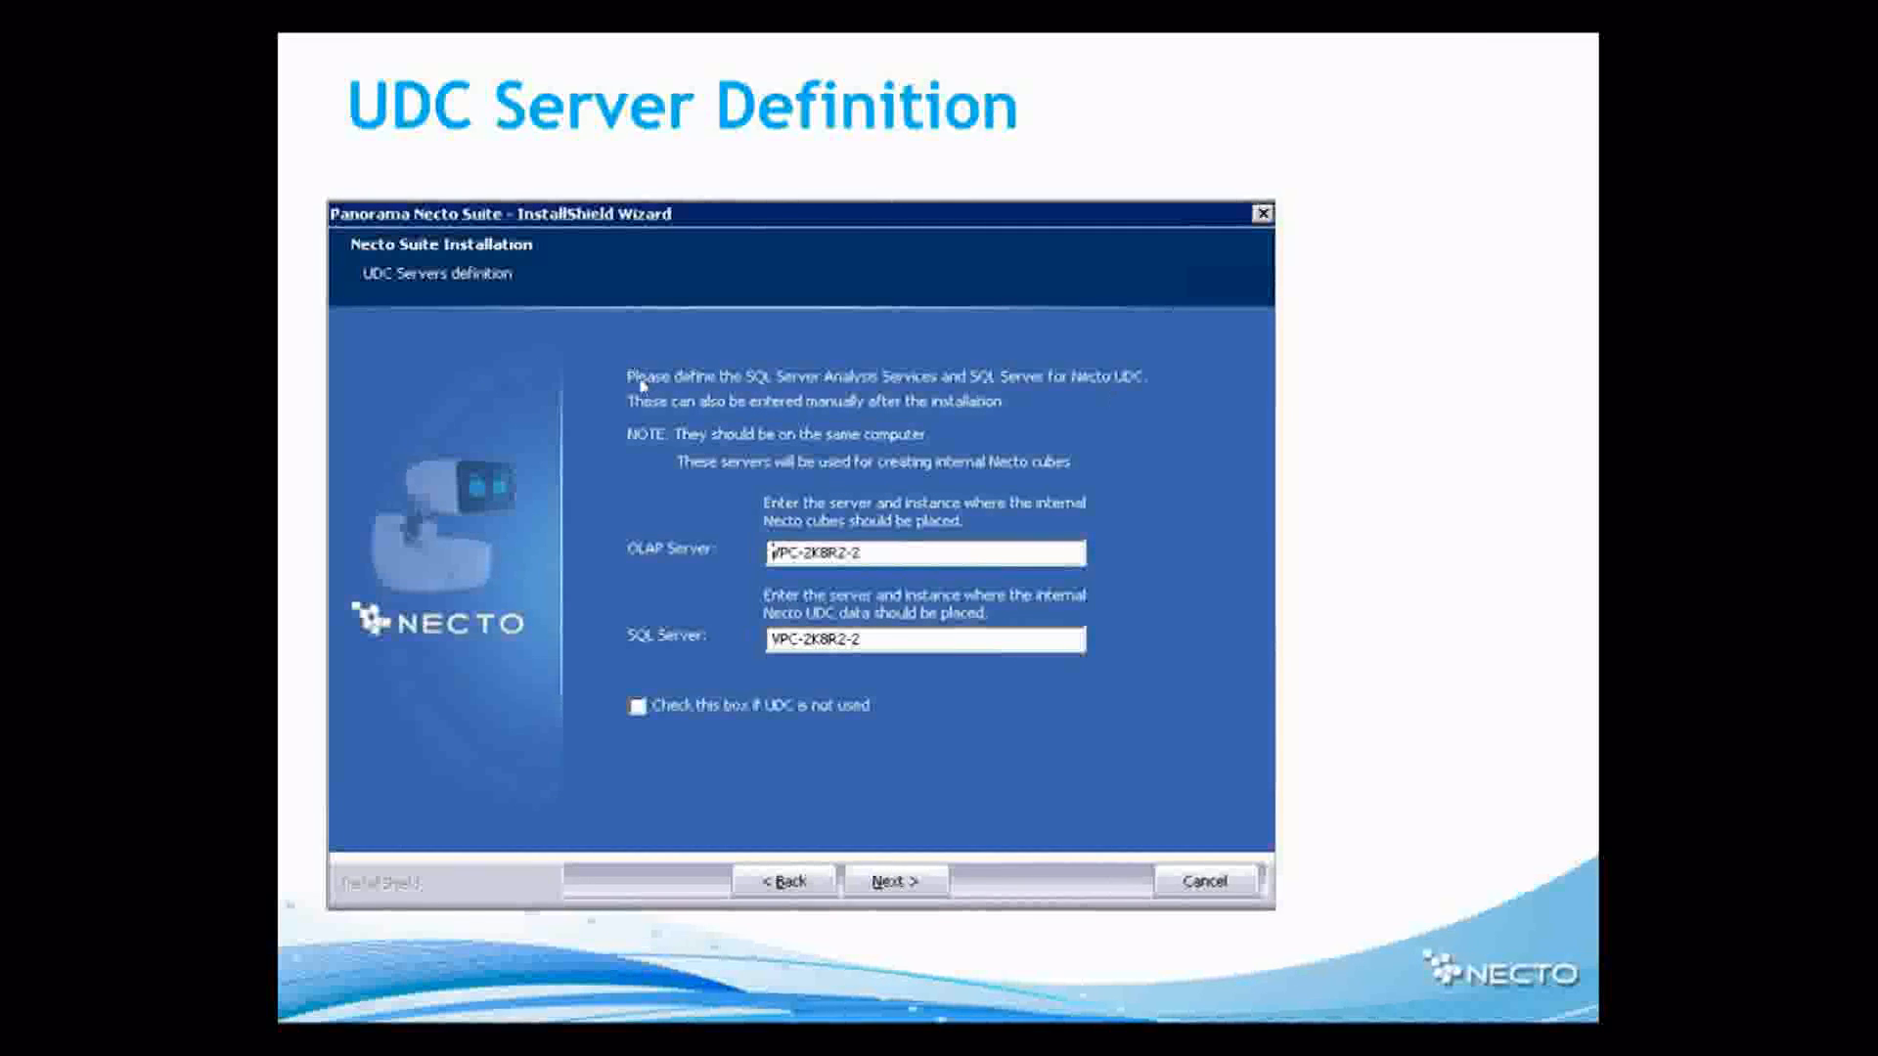
mouse_move(895, 392)
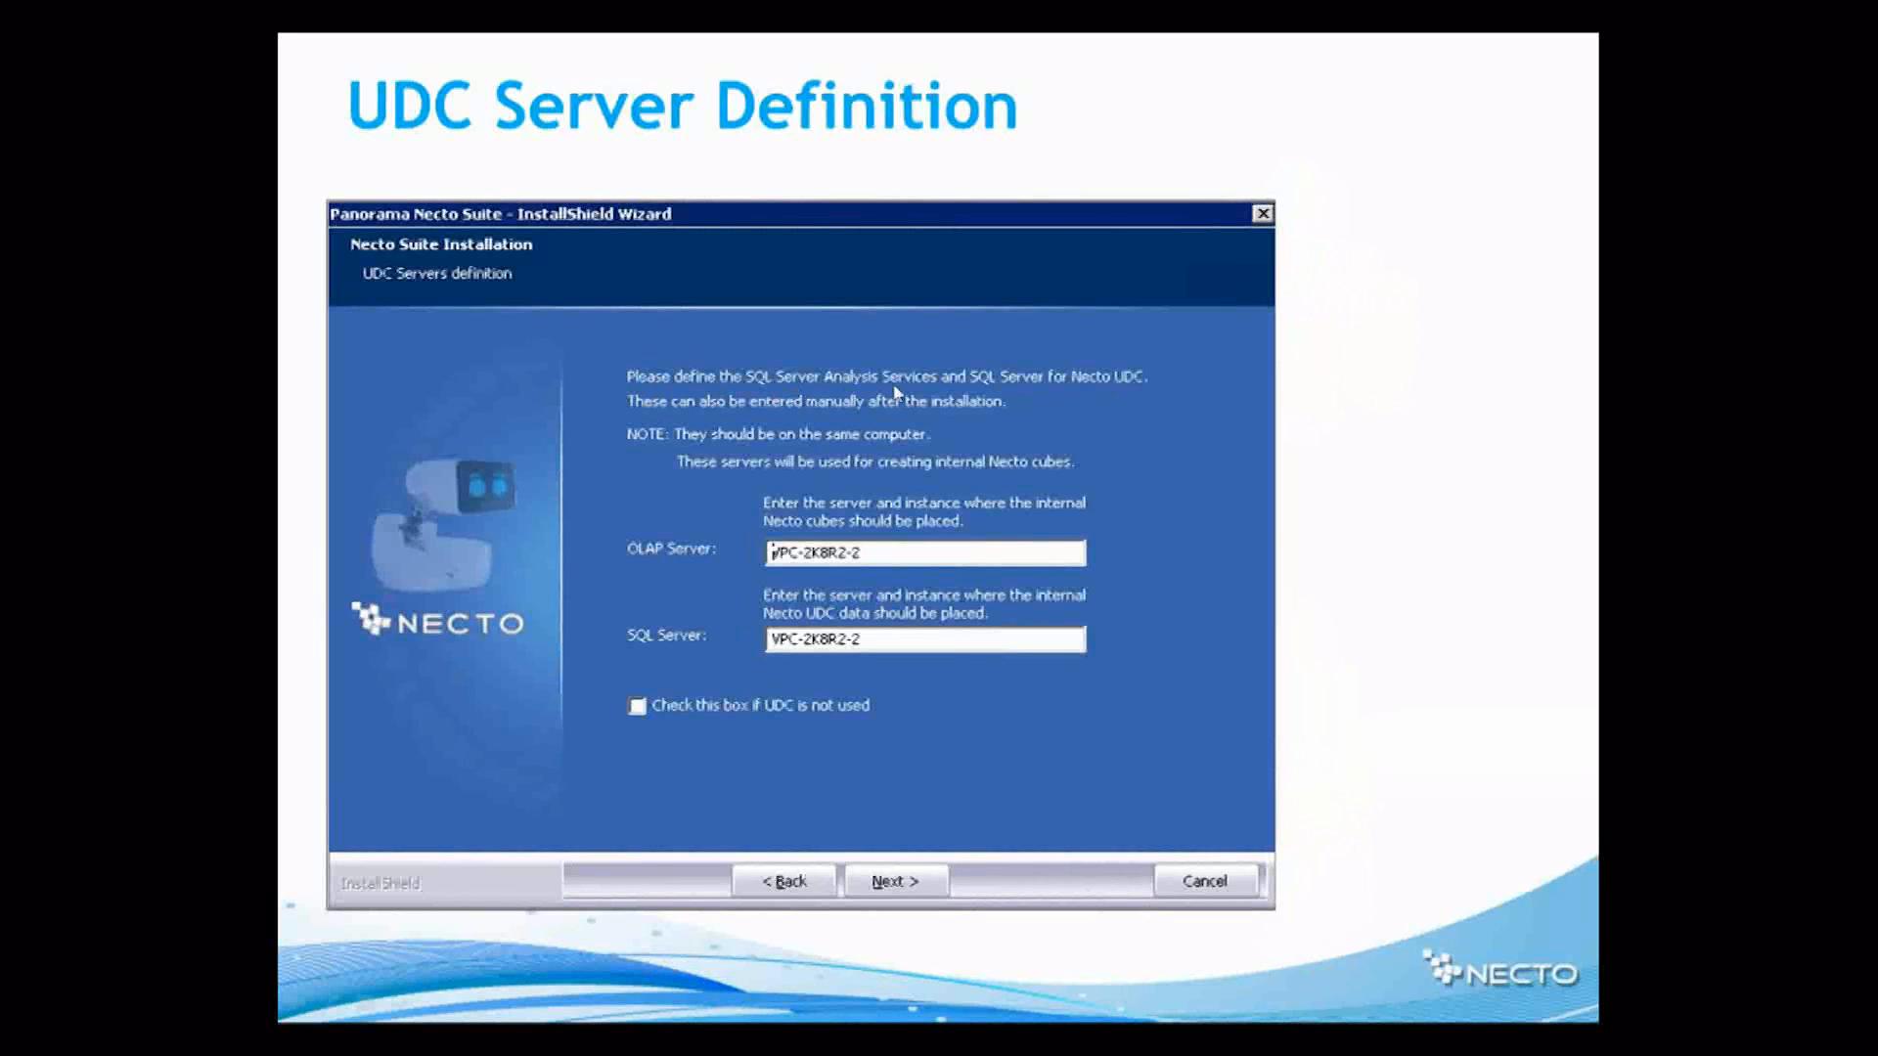
mouse_move(1132, 394)
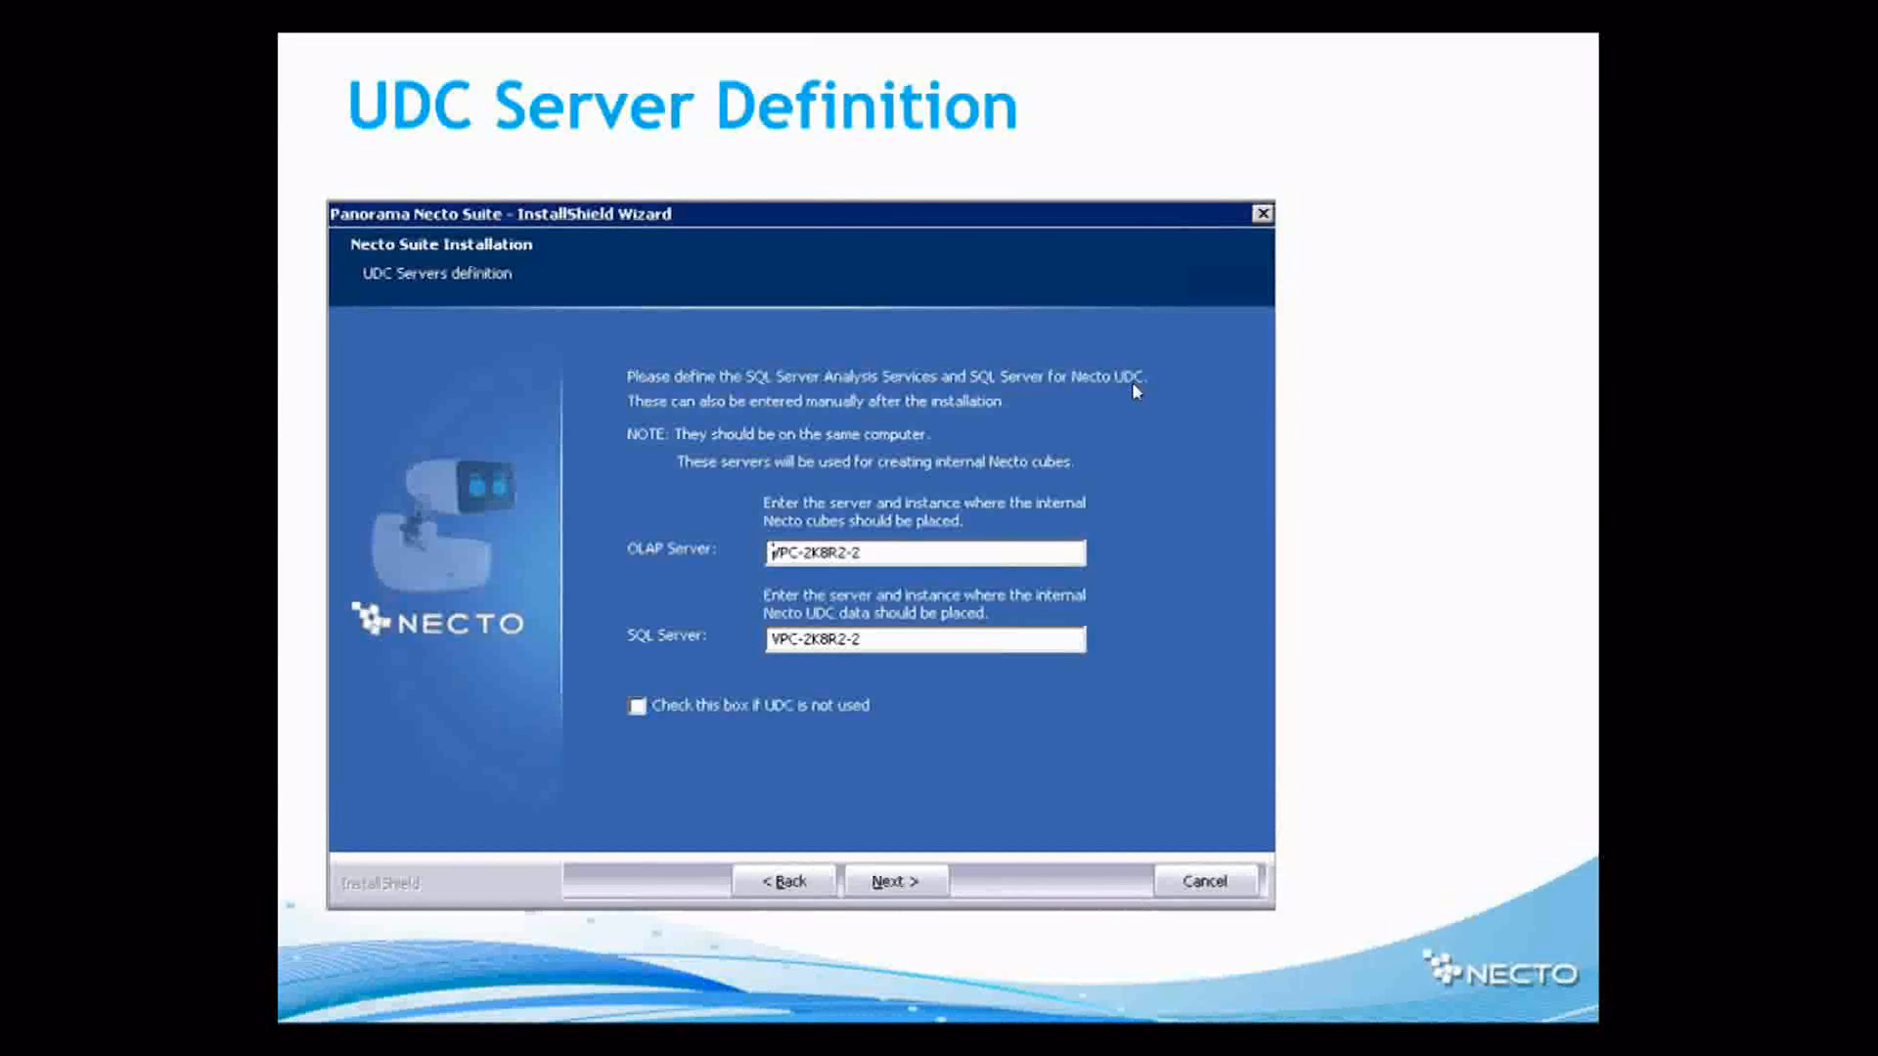
mouse_move(861, 486)
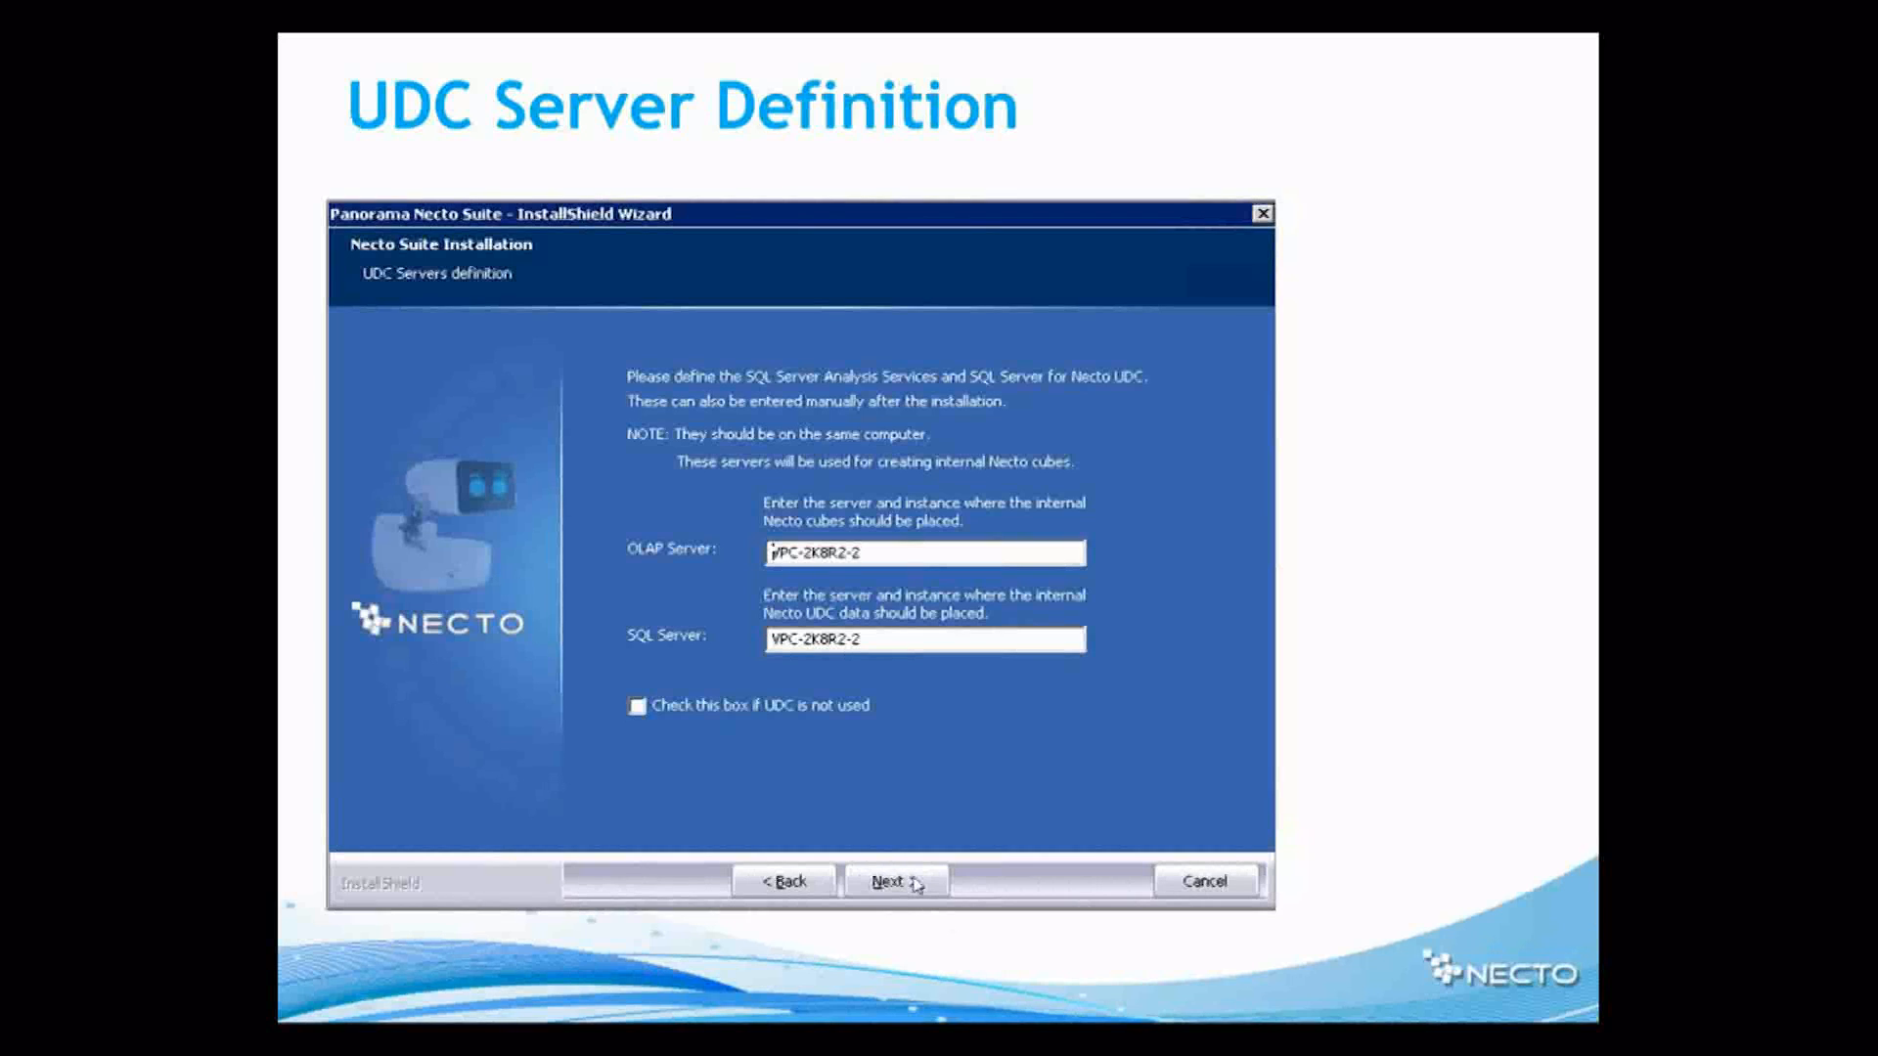
- Accept the UDC servers and click Install to begin copying files
left_click(894, 880)
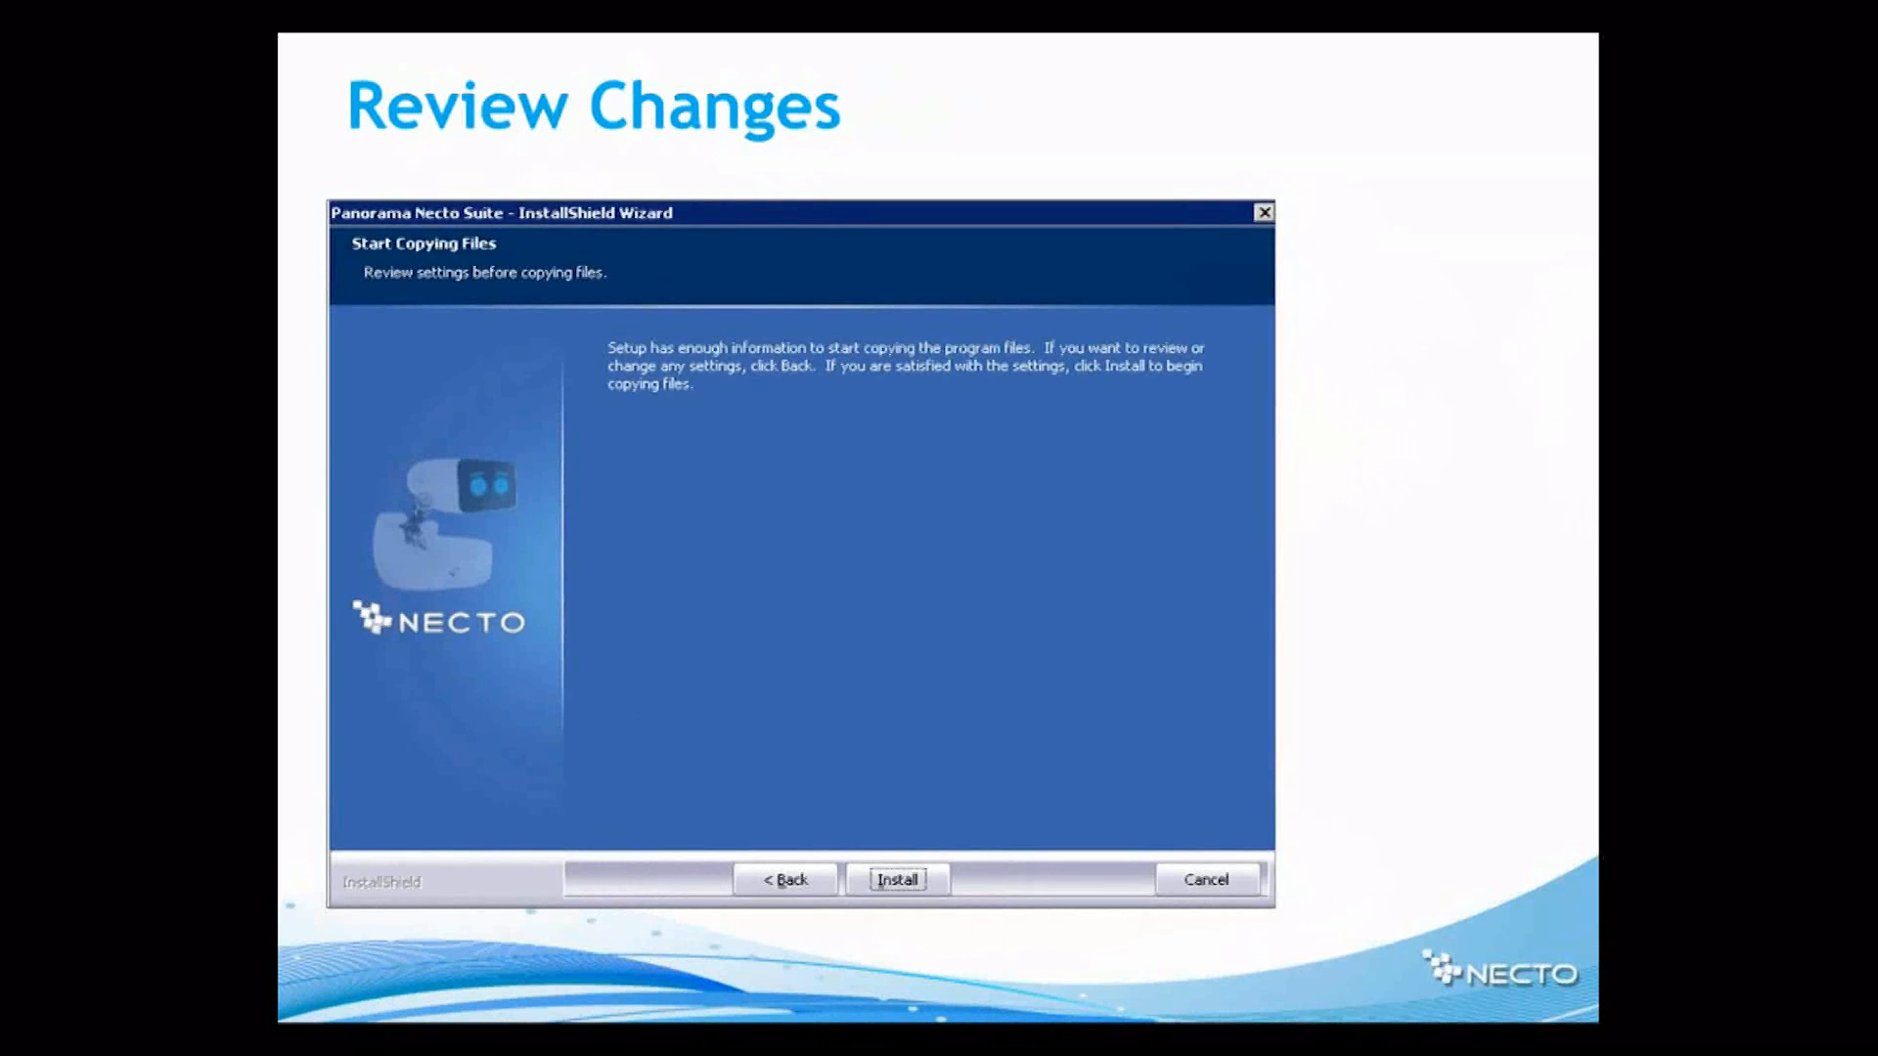
left_click(898, 879)
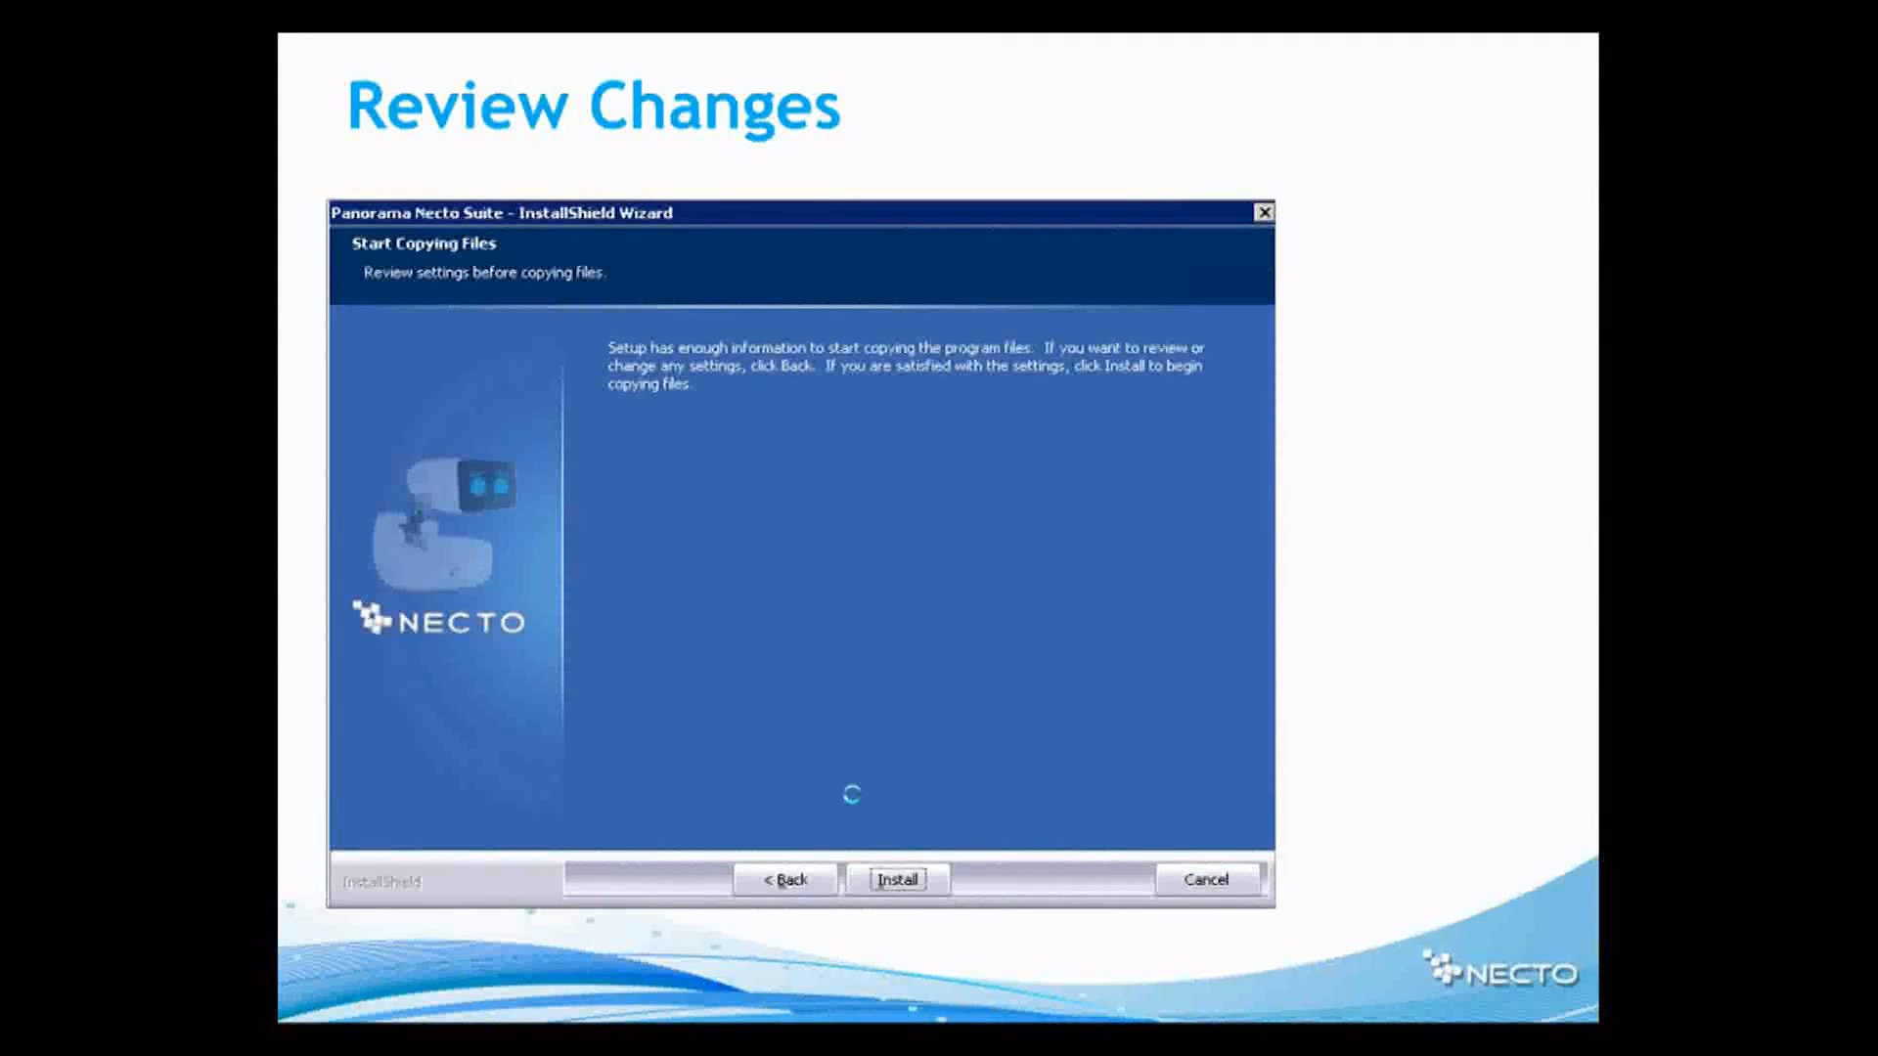
left_click(898, 879)
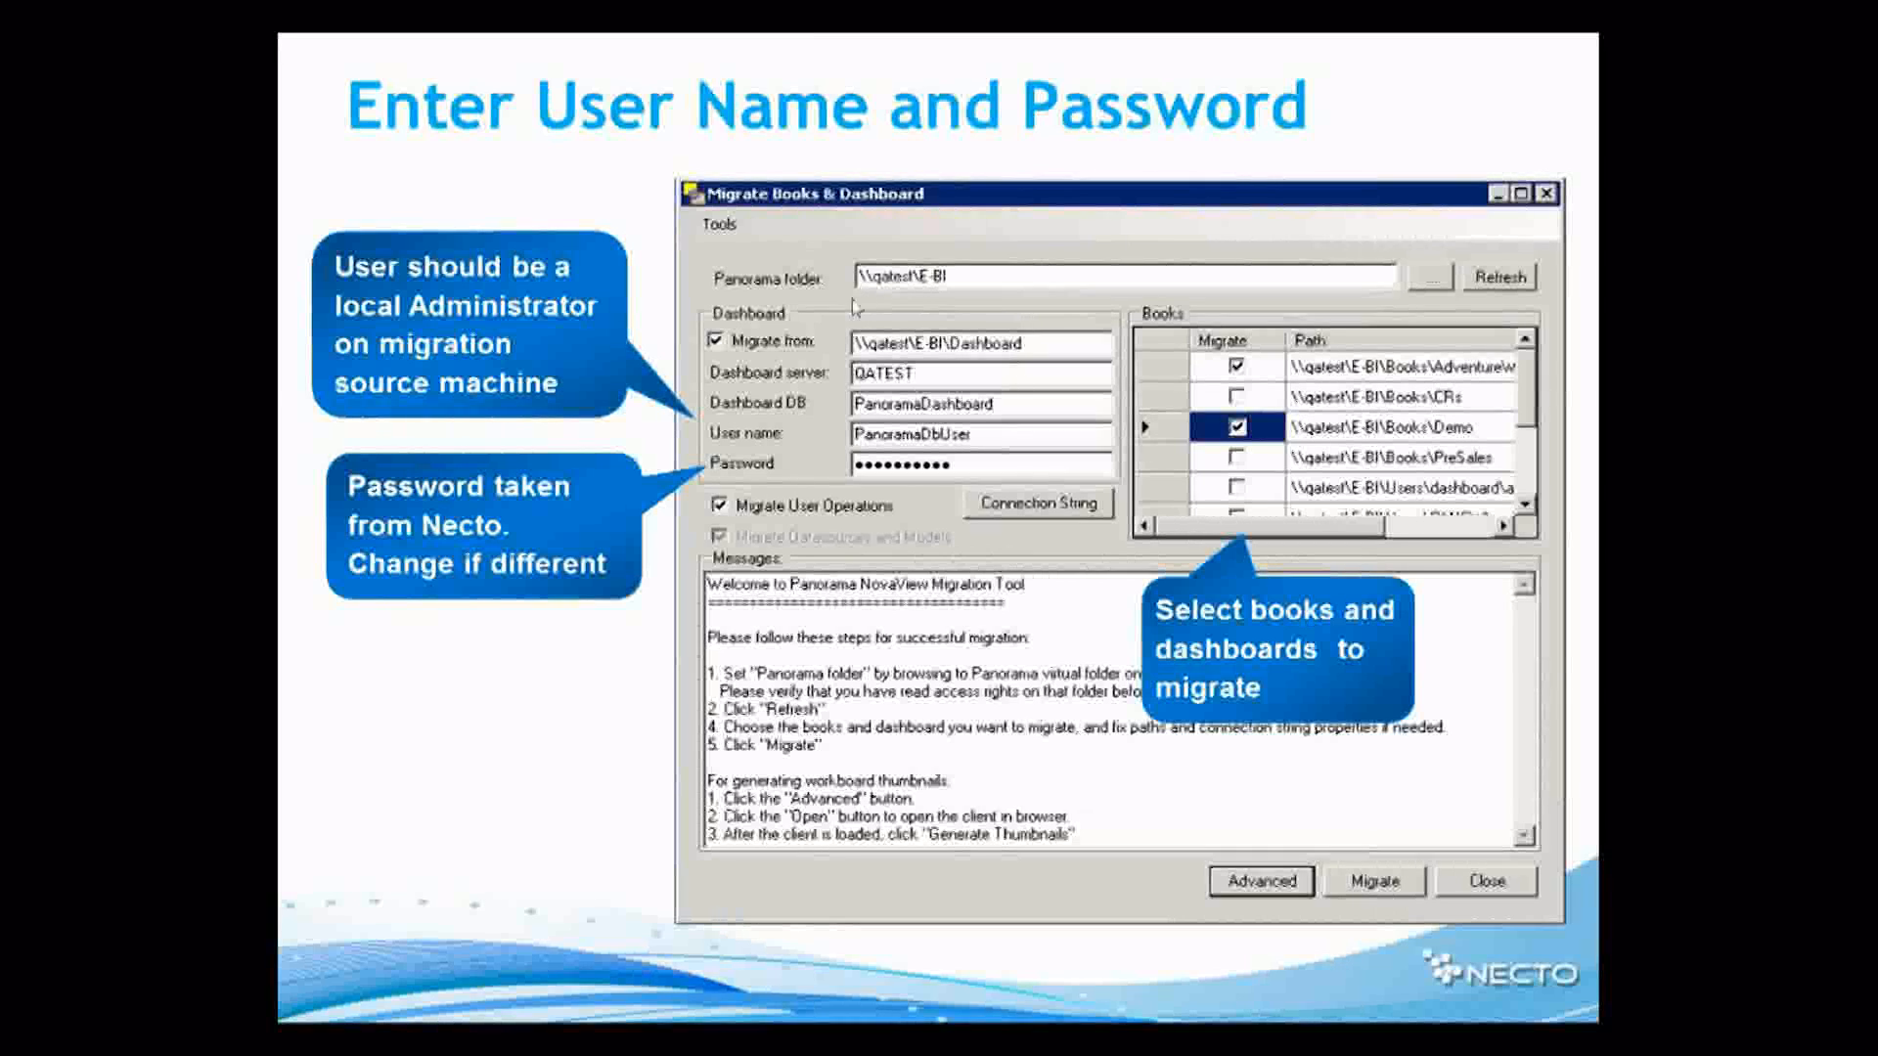
mouse_move(1166, 461)
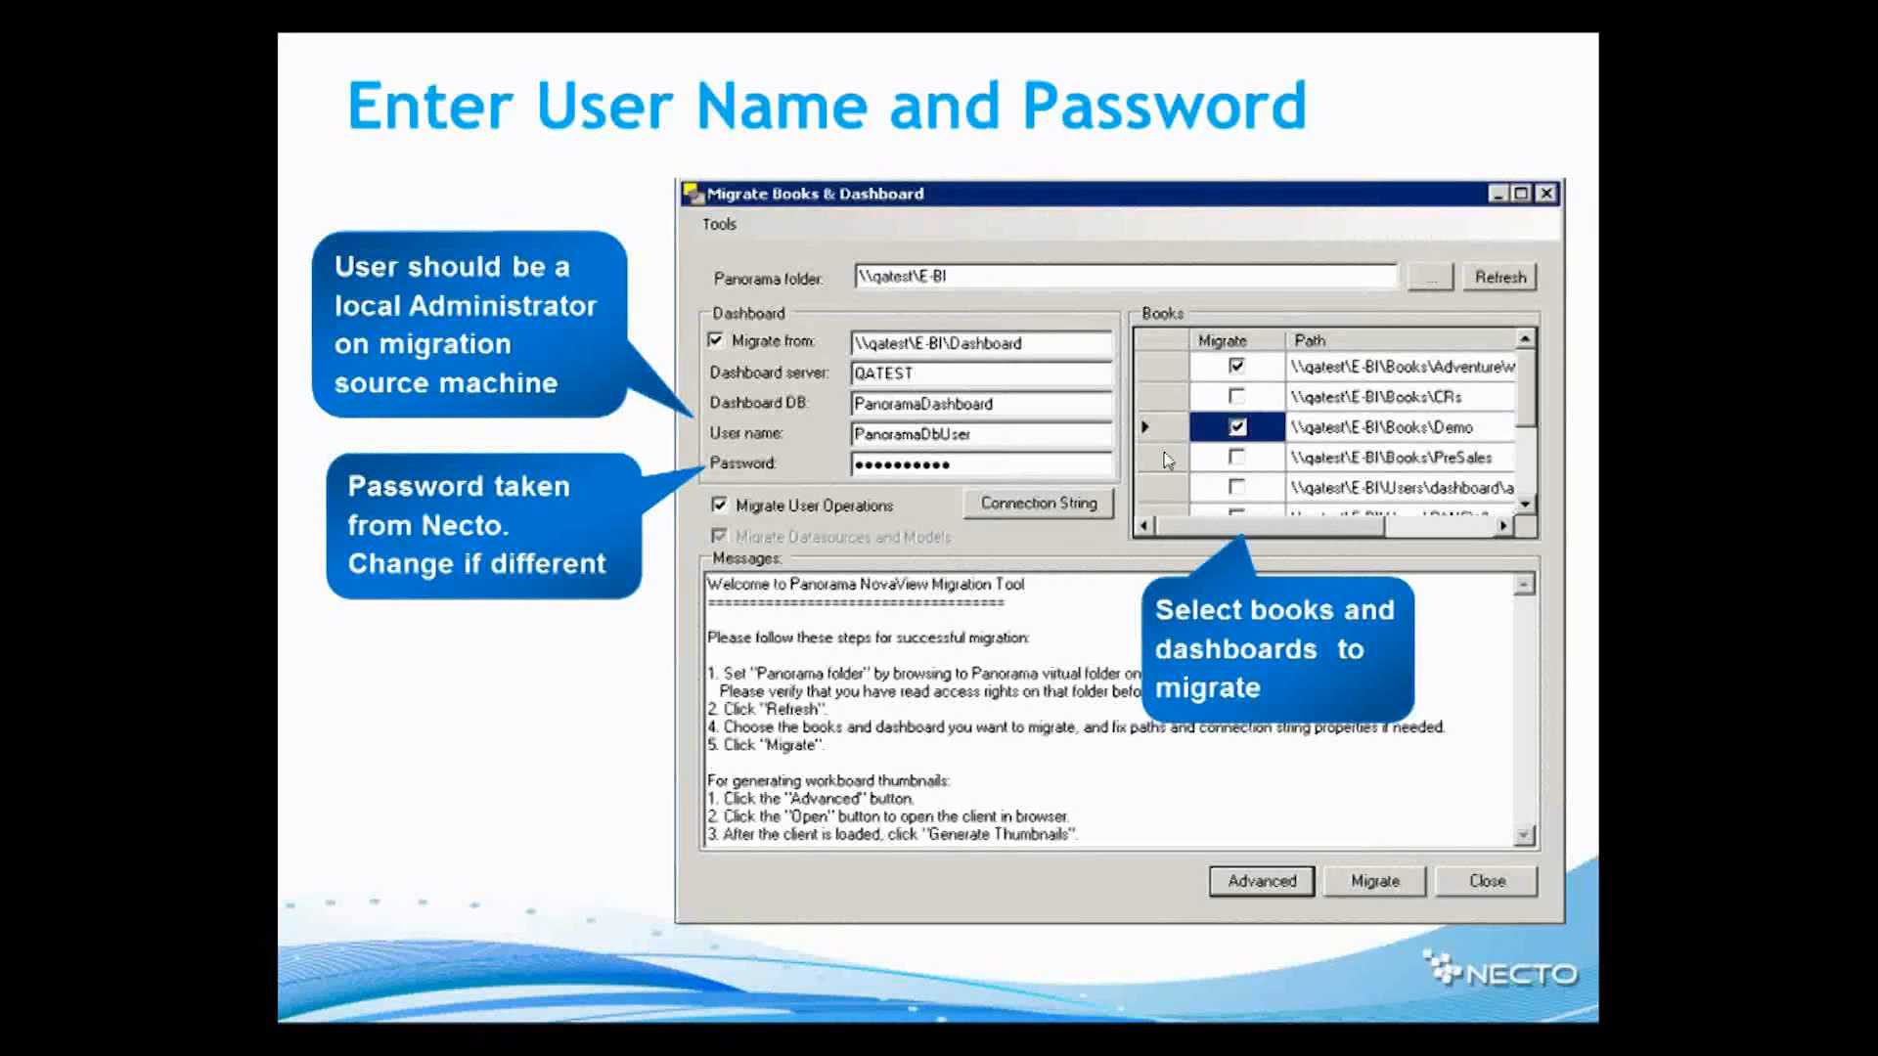
mouse_move(1408, 424)
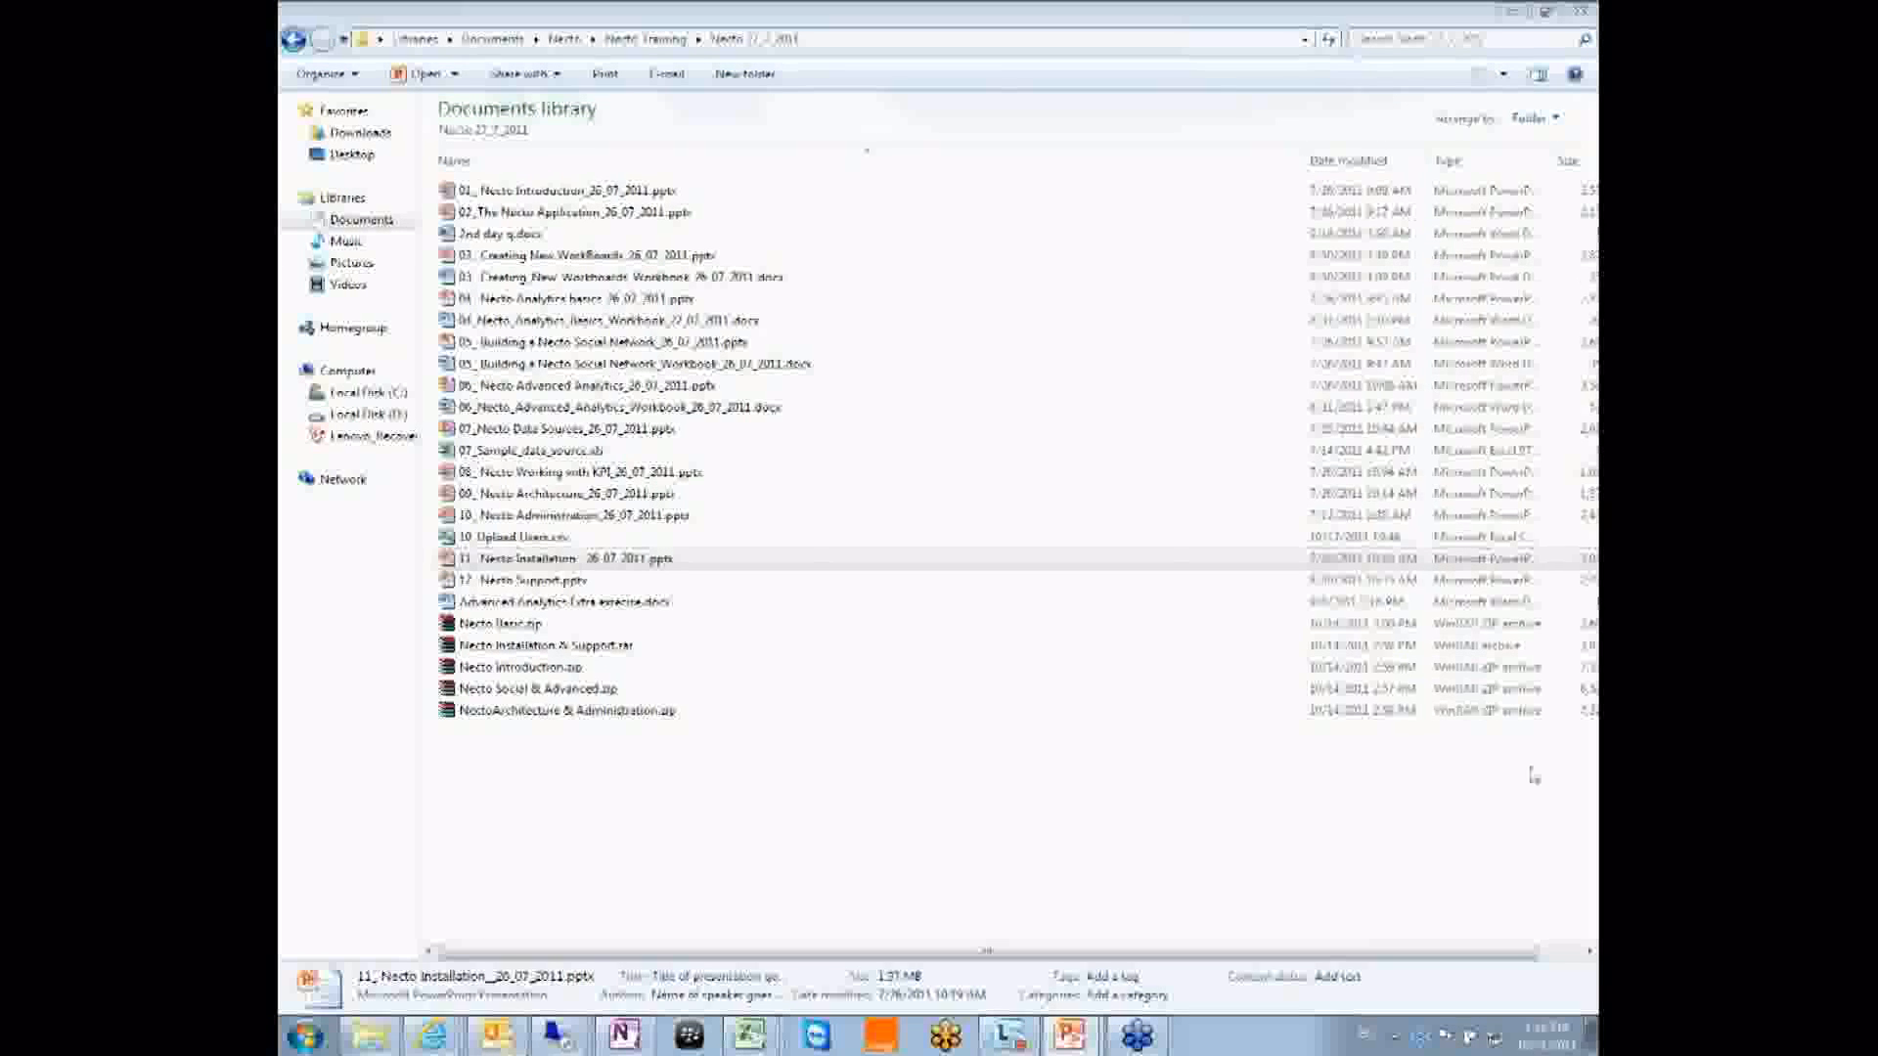
mouse_move(424, 1038)
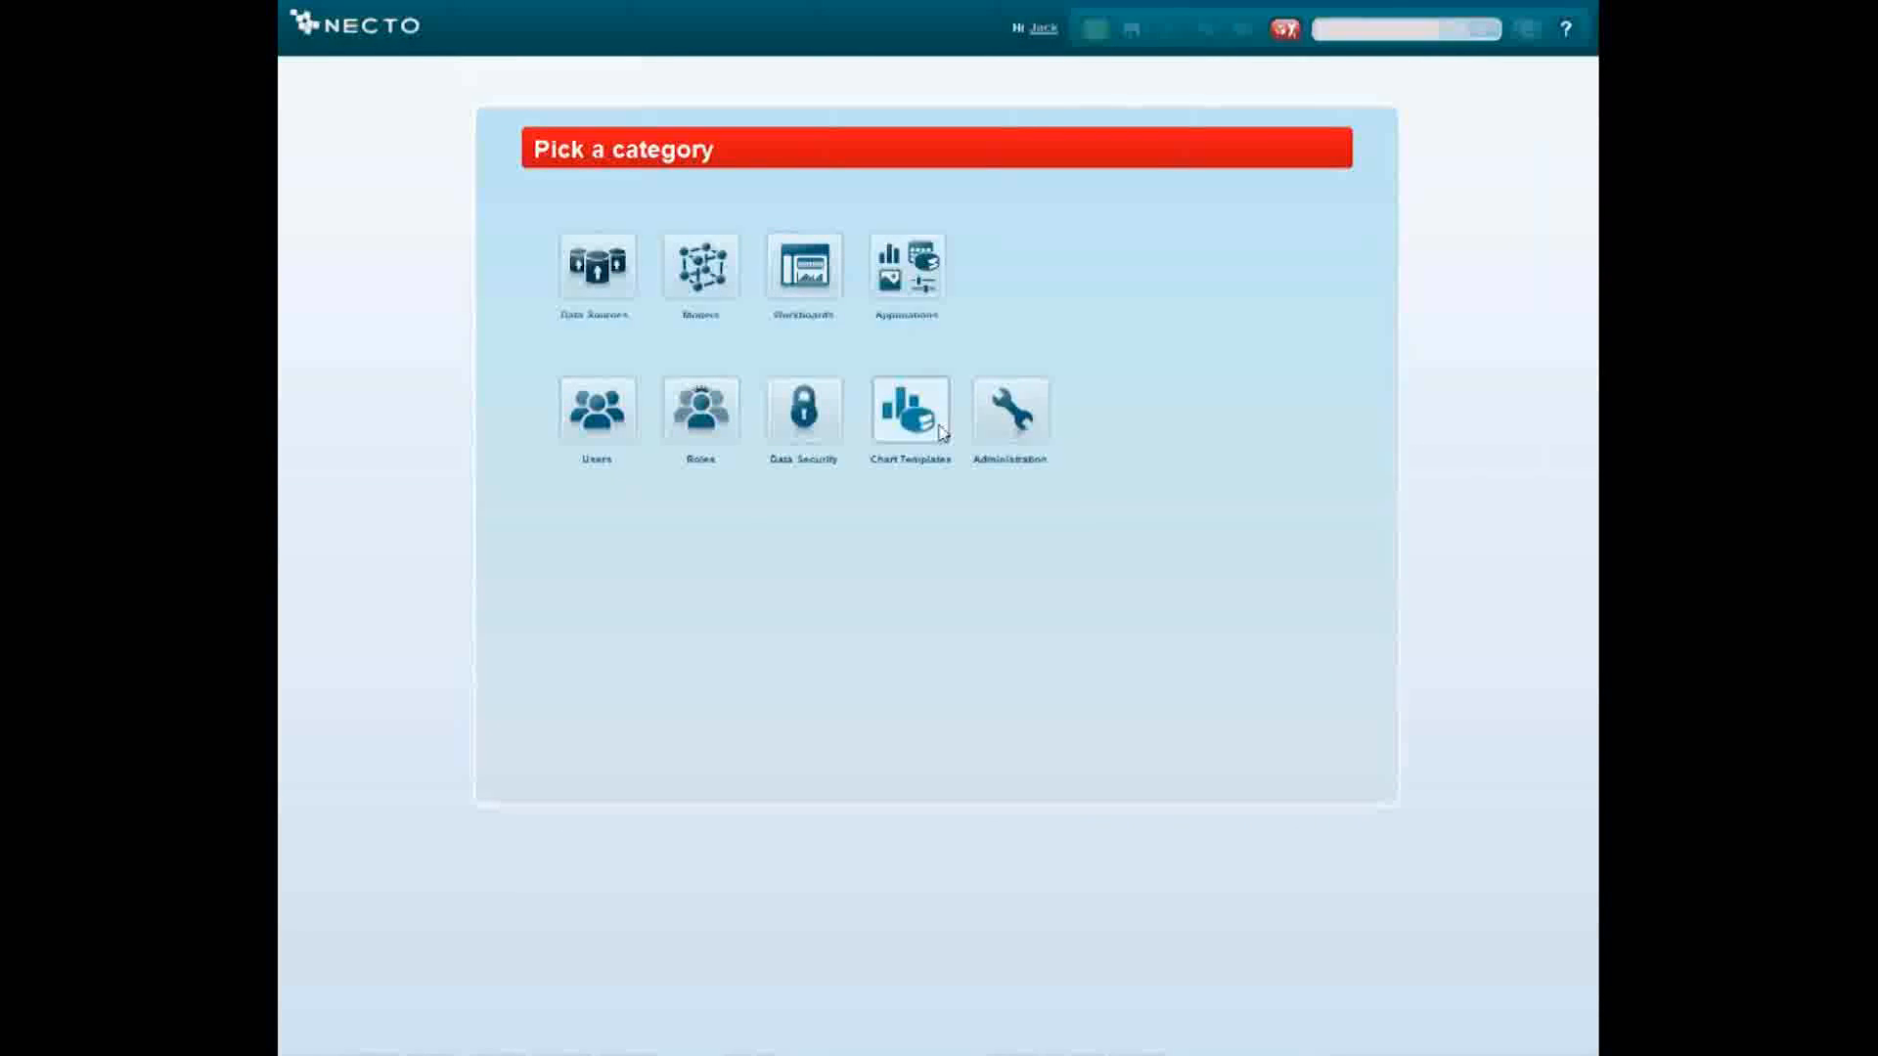
- Open Administration and select Settings > Necto to view its properties
left_click(1010, 410)
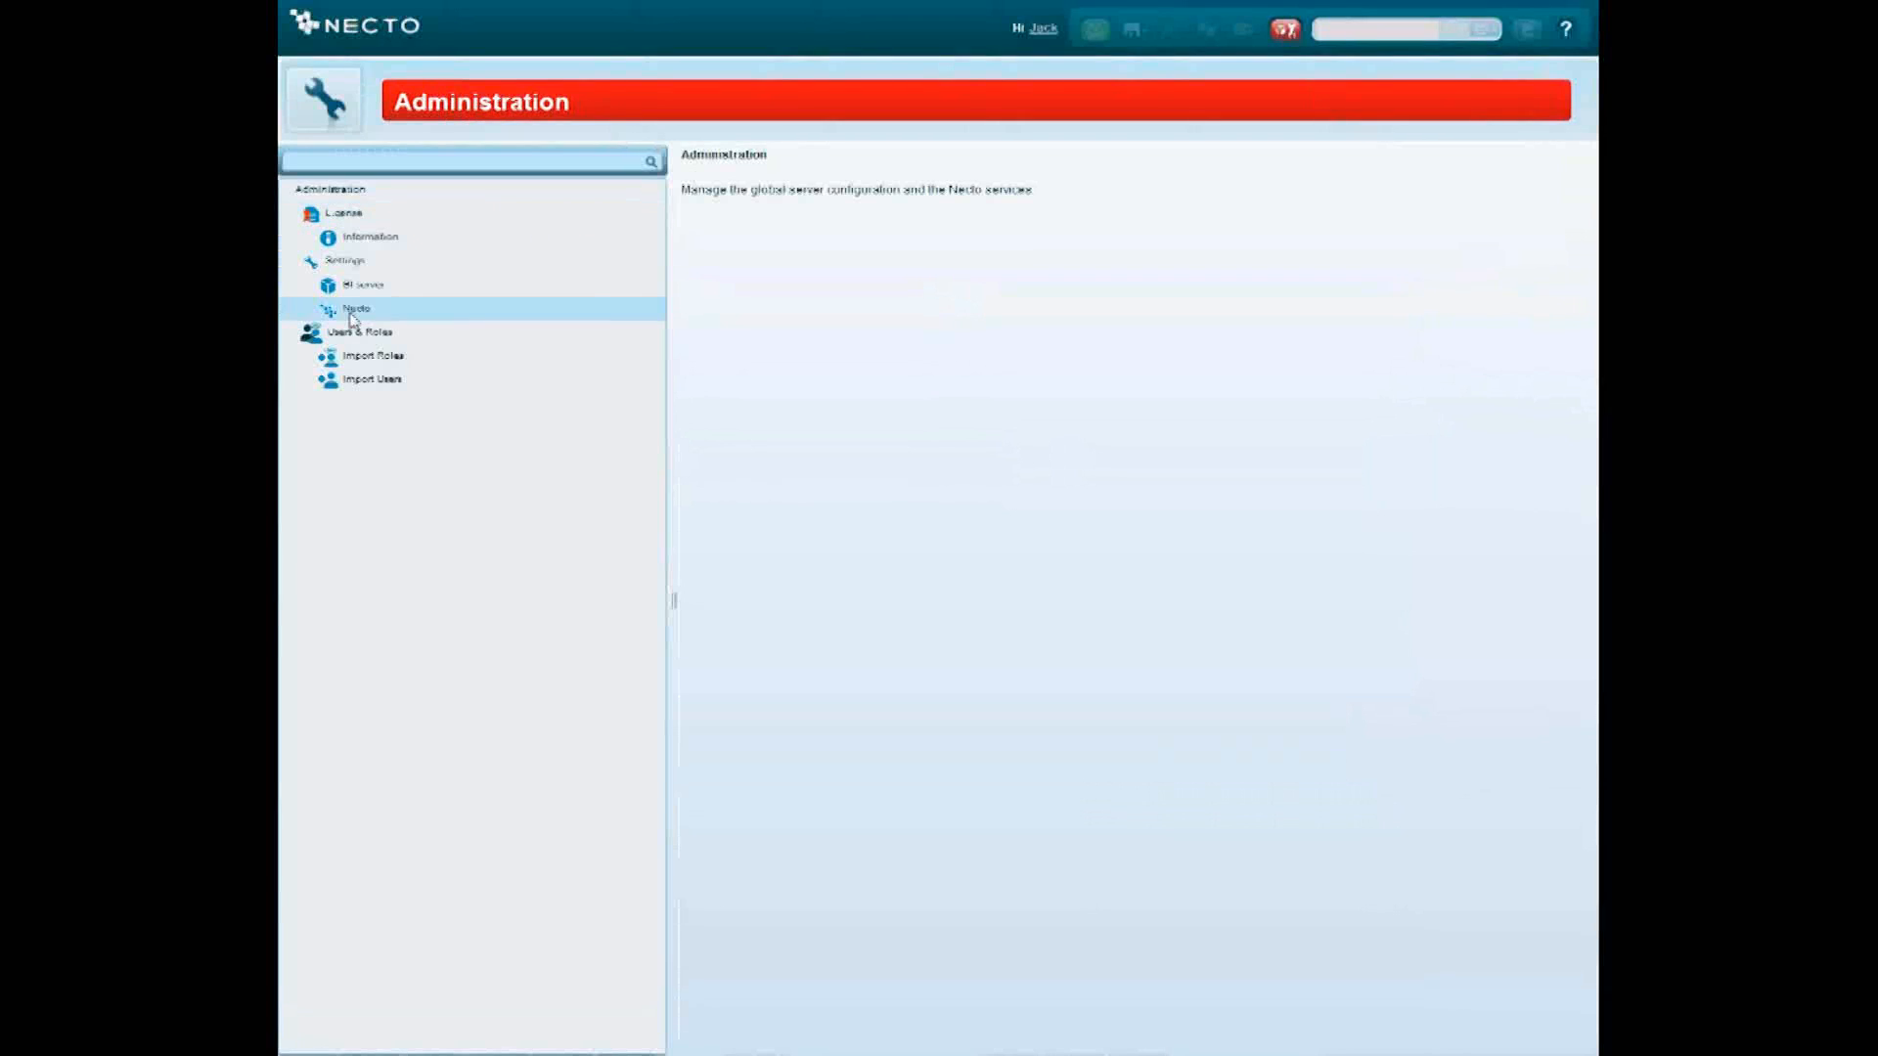
left_click(359, 309)
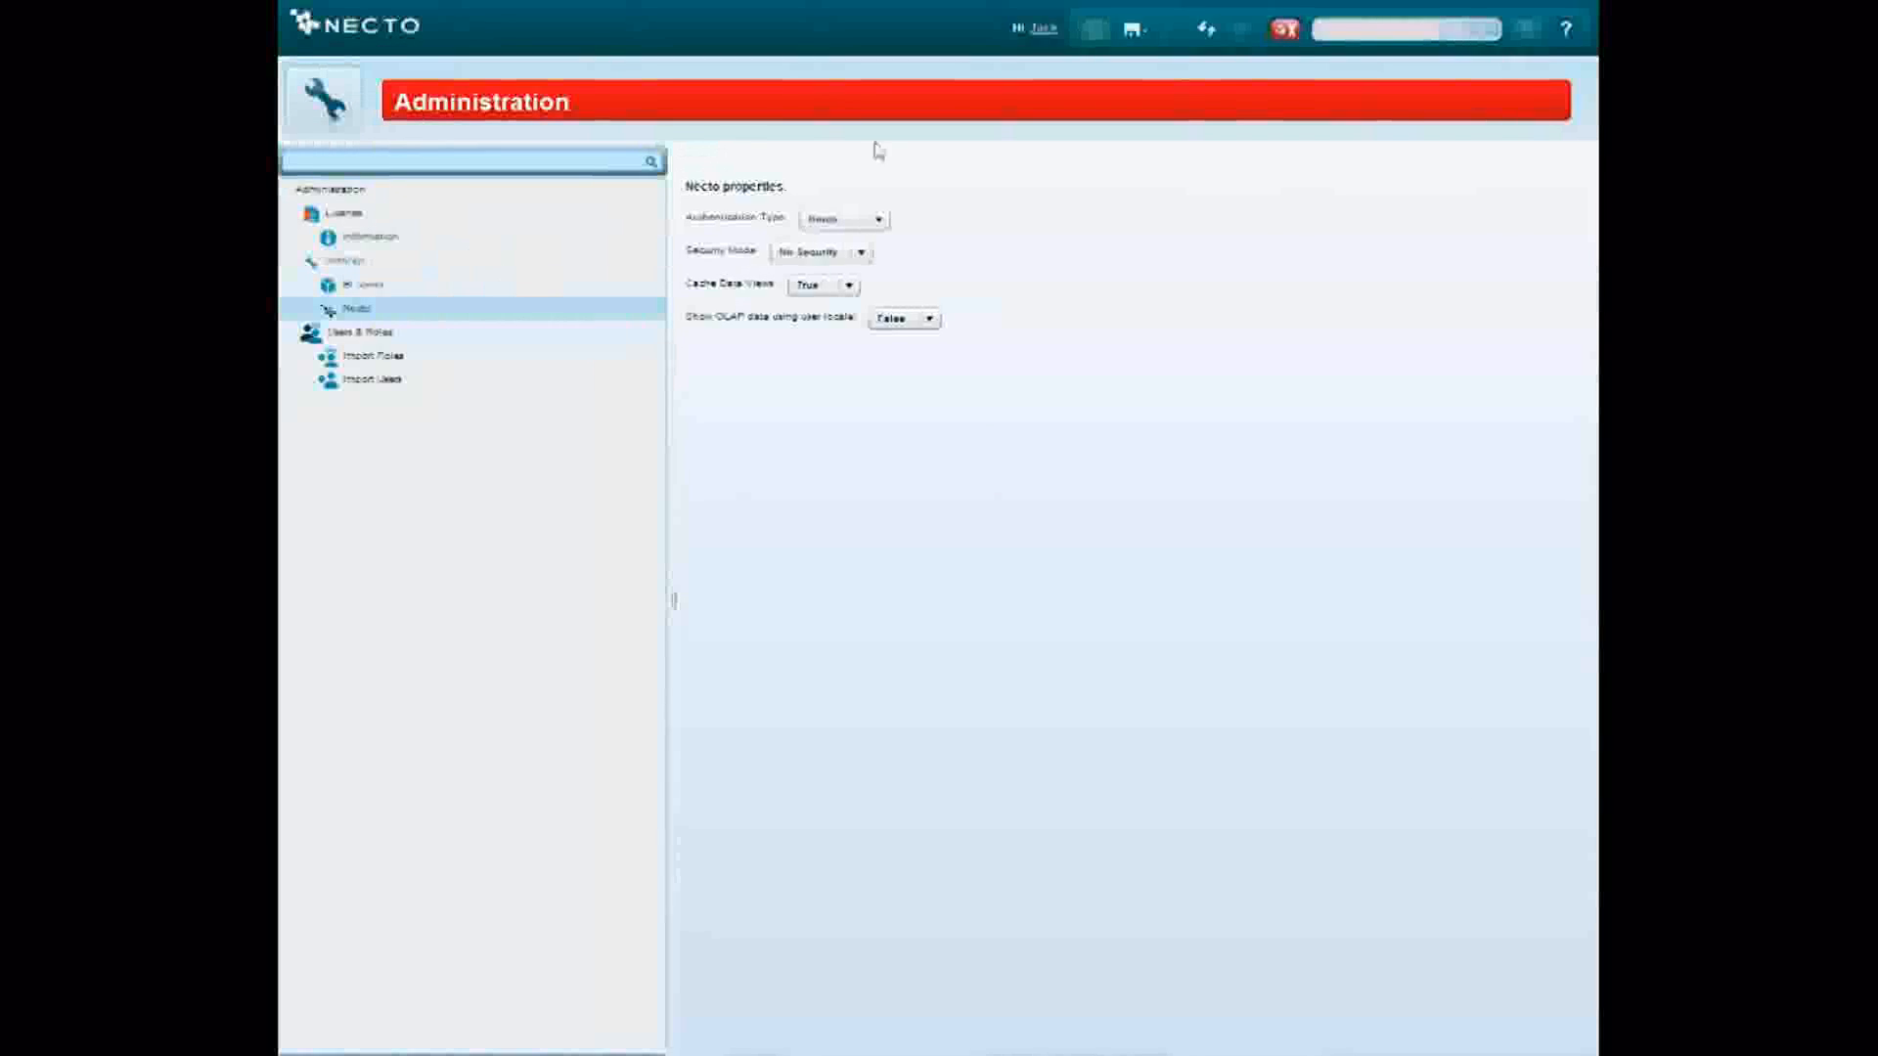
left_click(862, 252)
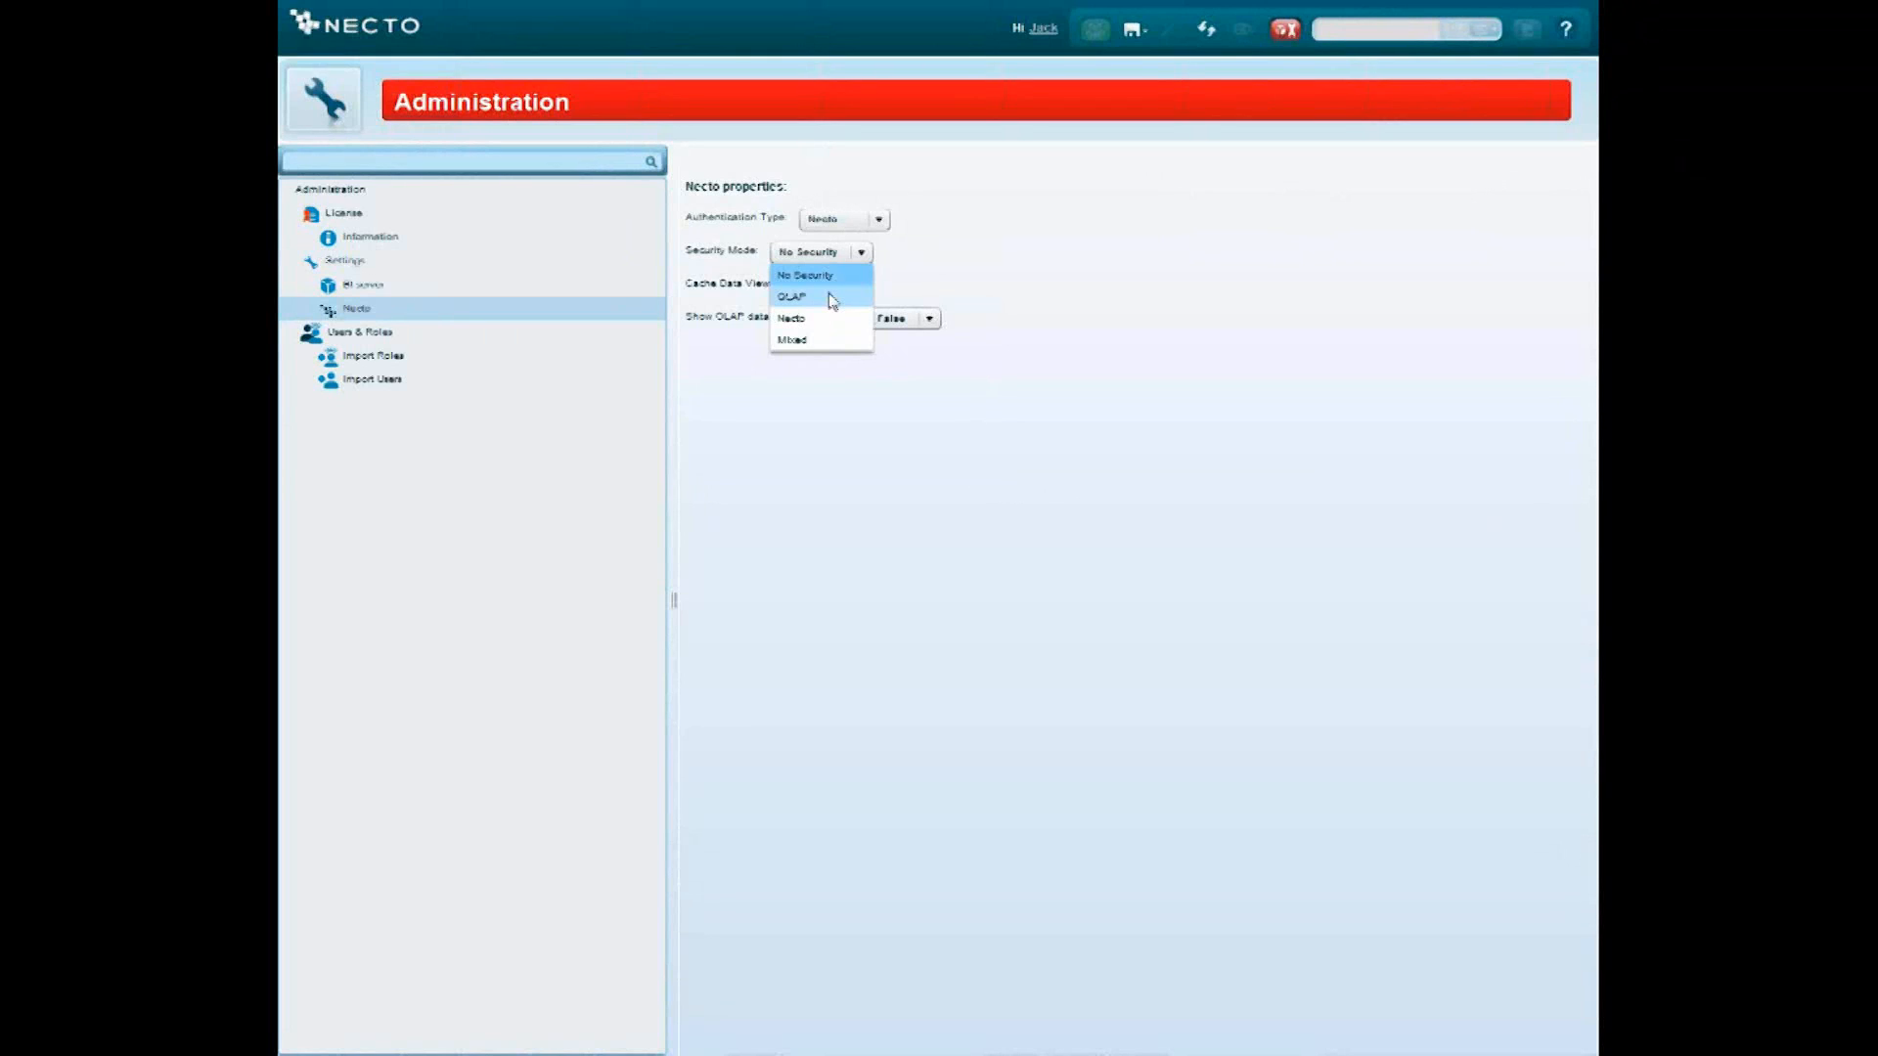
mouse_move(843, 322)
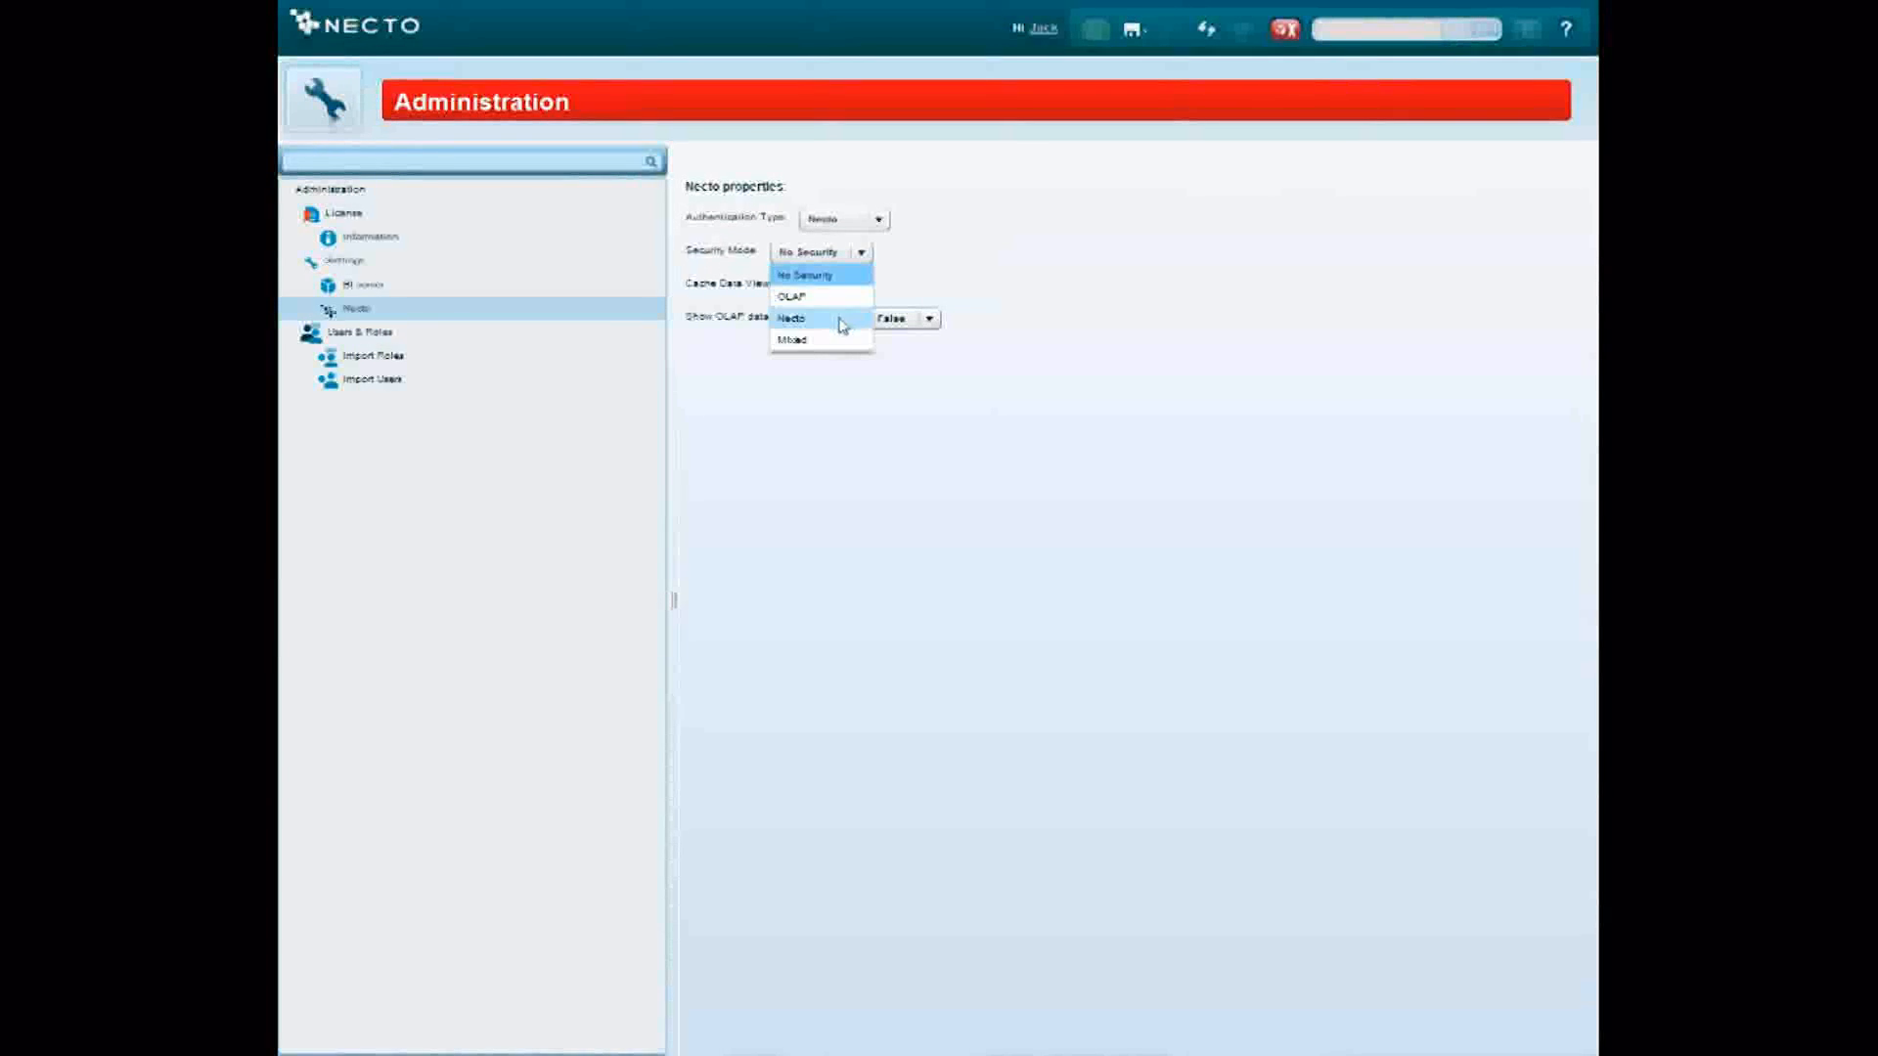
mouse_move(838, 361)
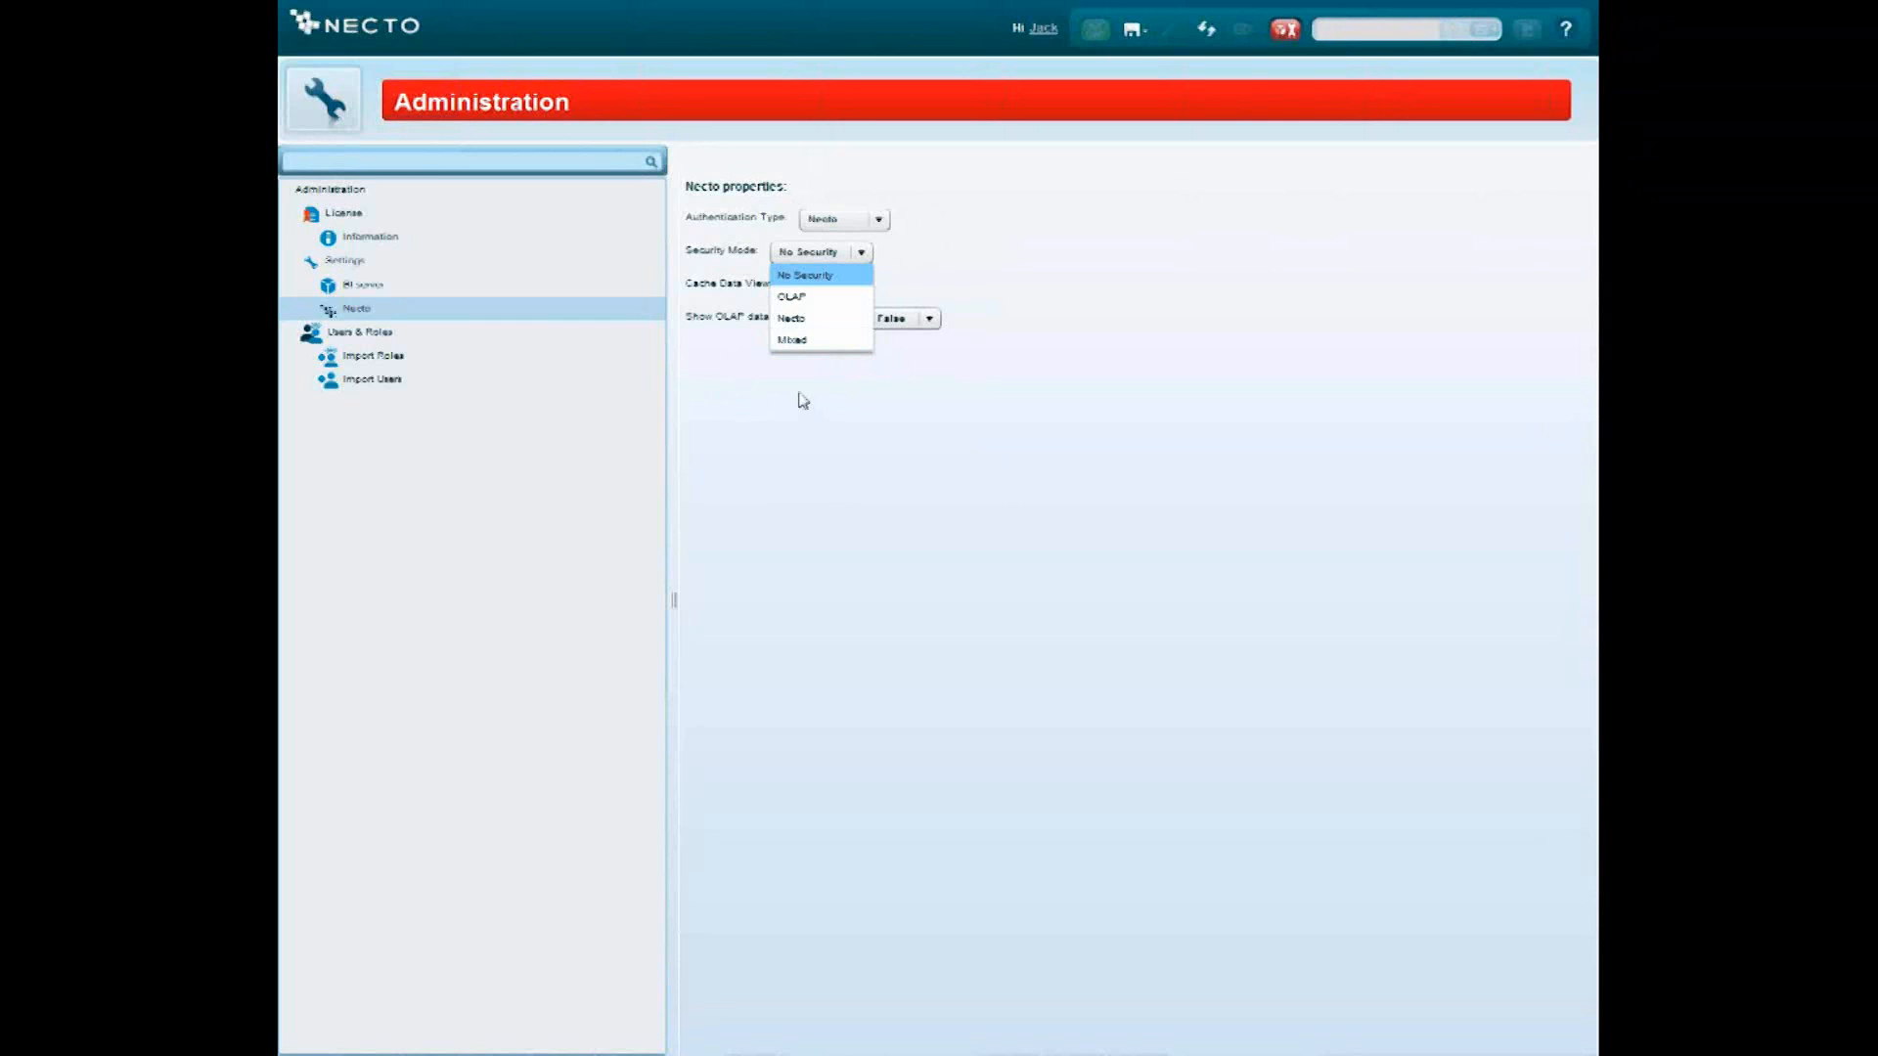
mouse_move(843, 281)
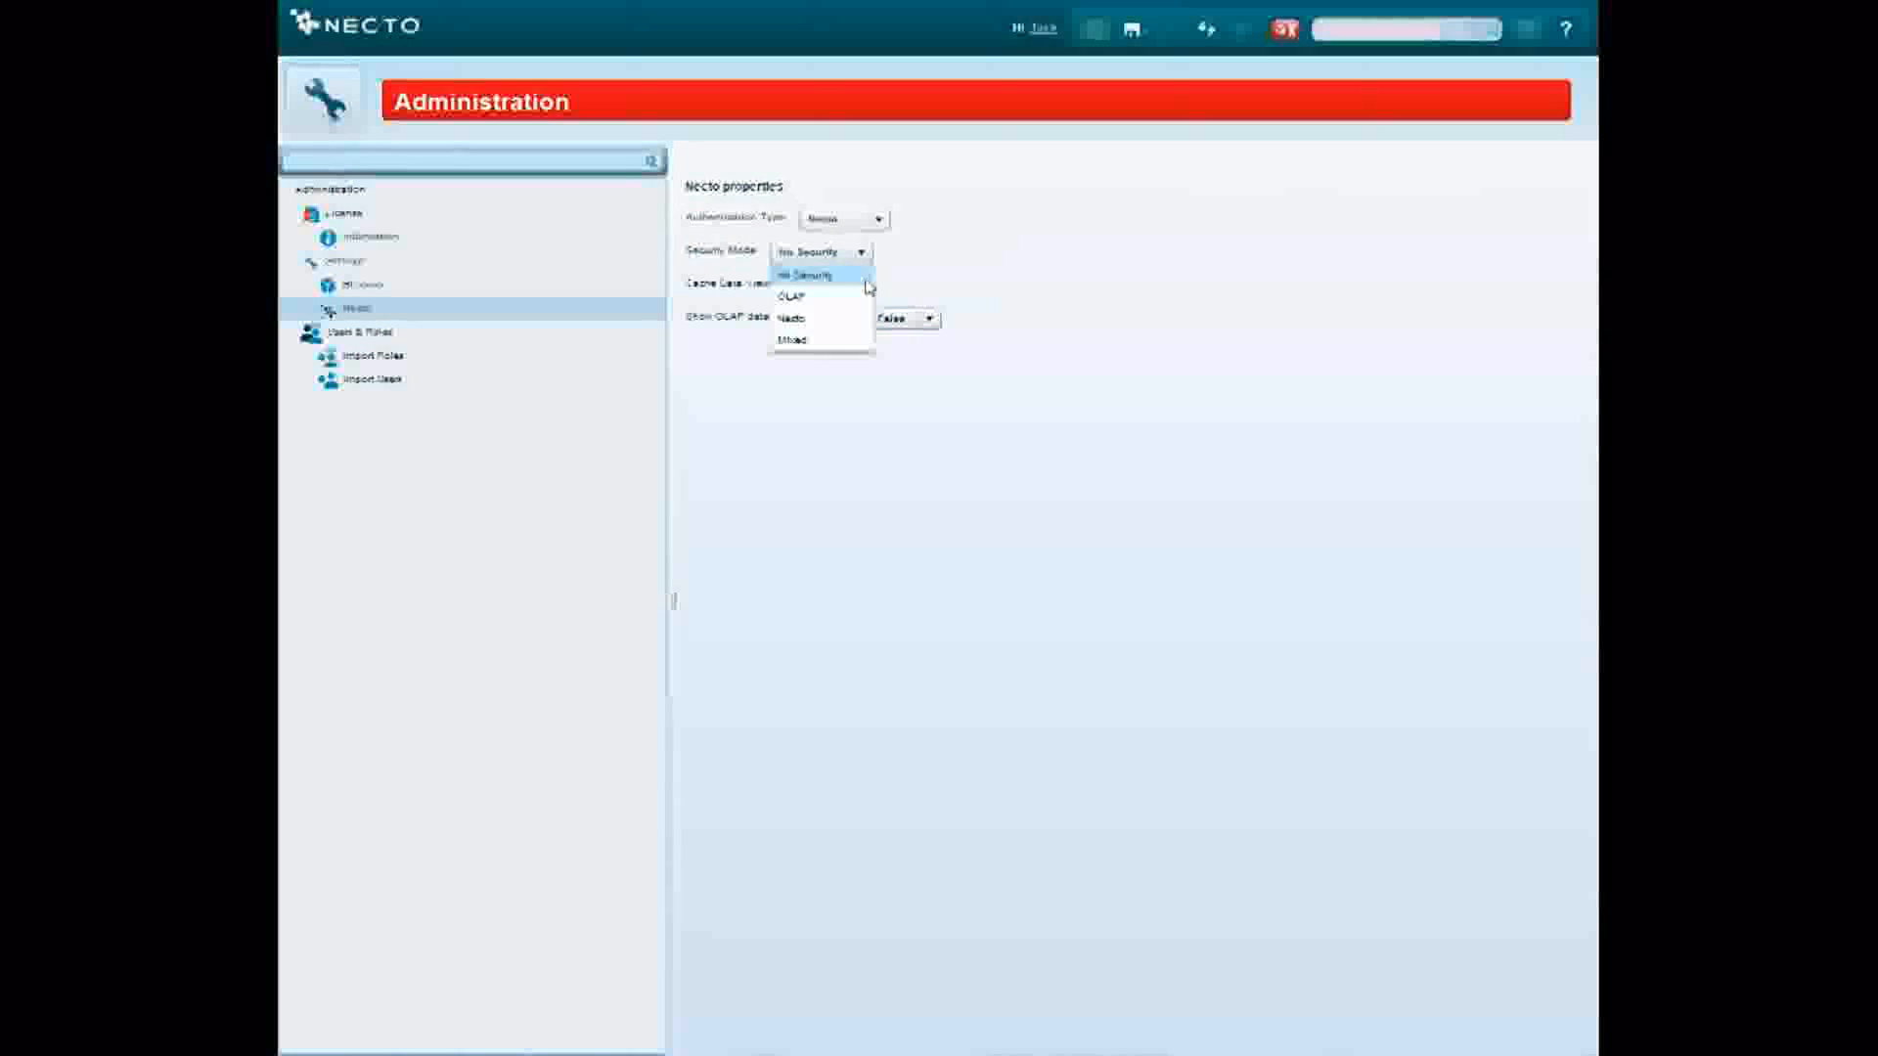
left_click(808, 266)
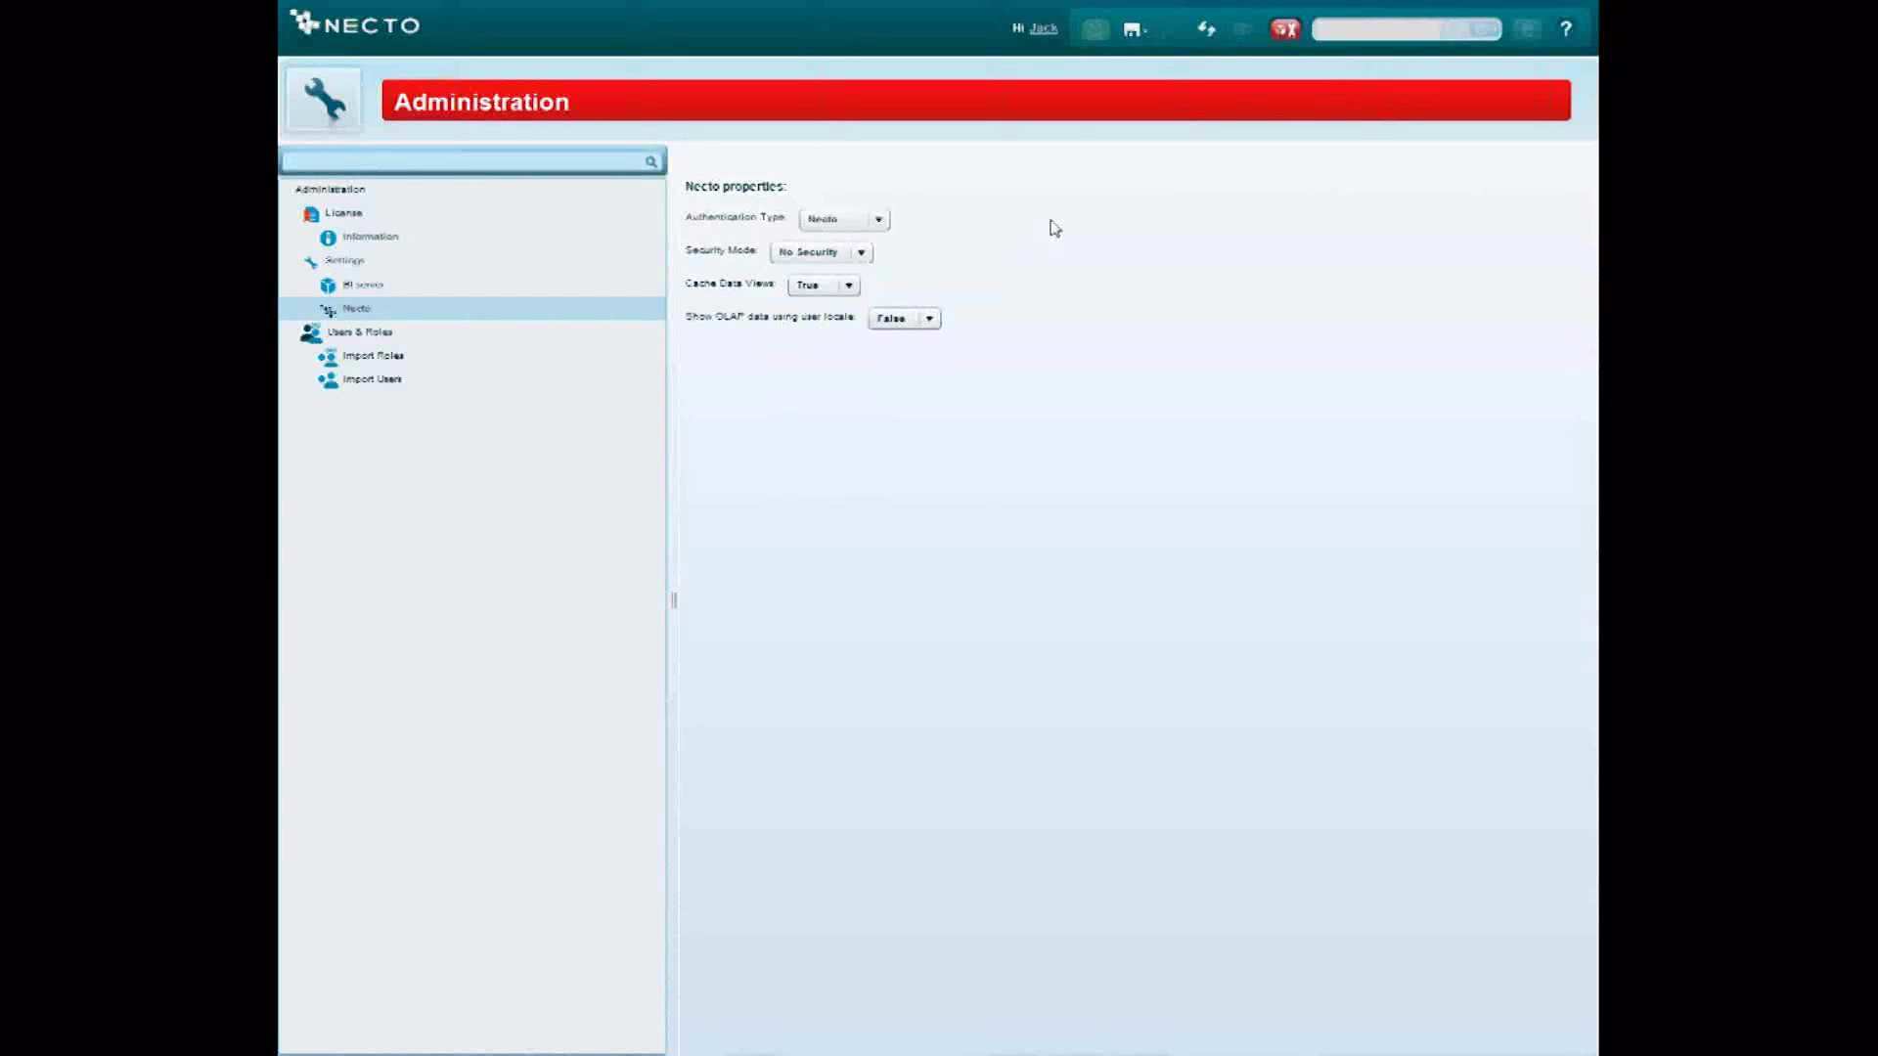
mouse_move(1170, 274)
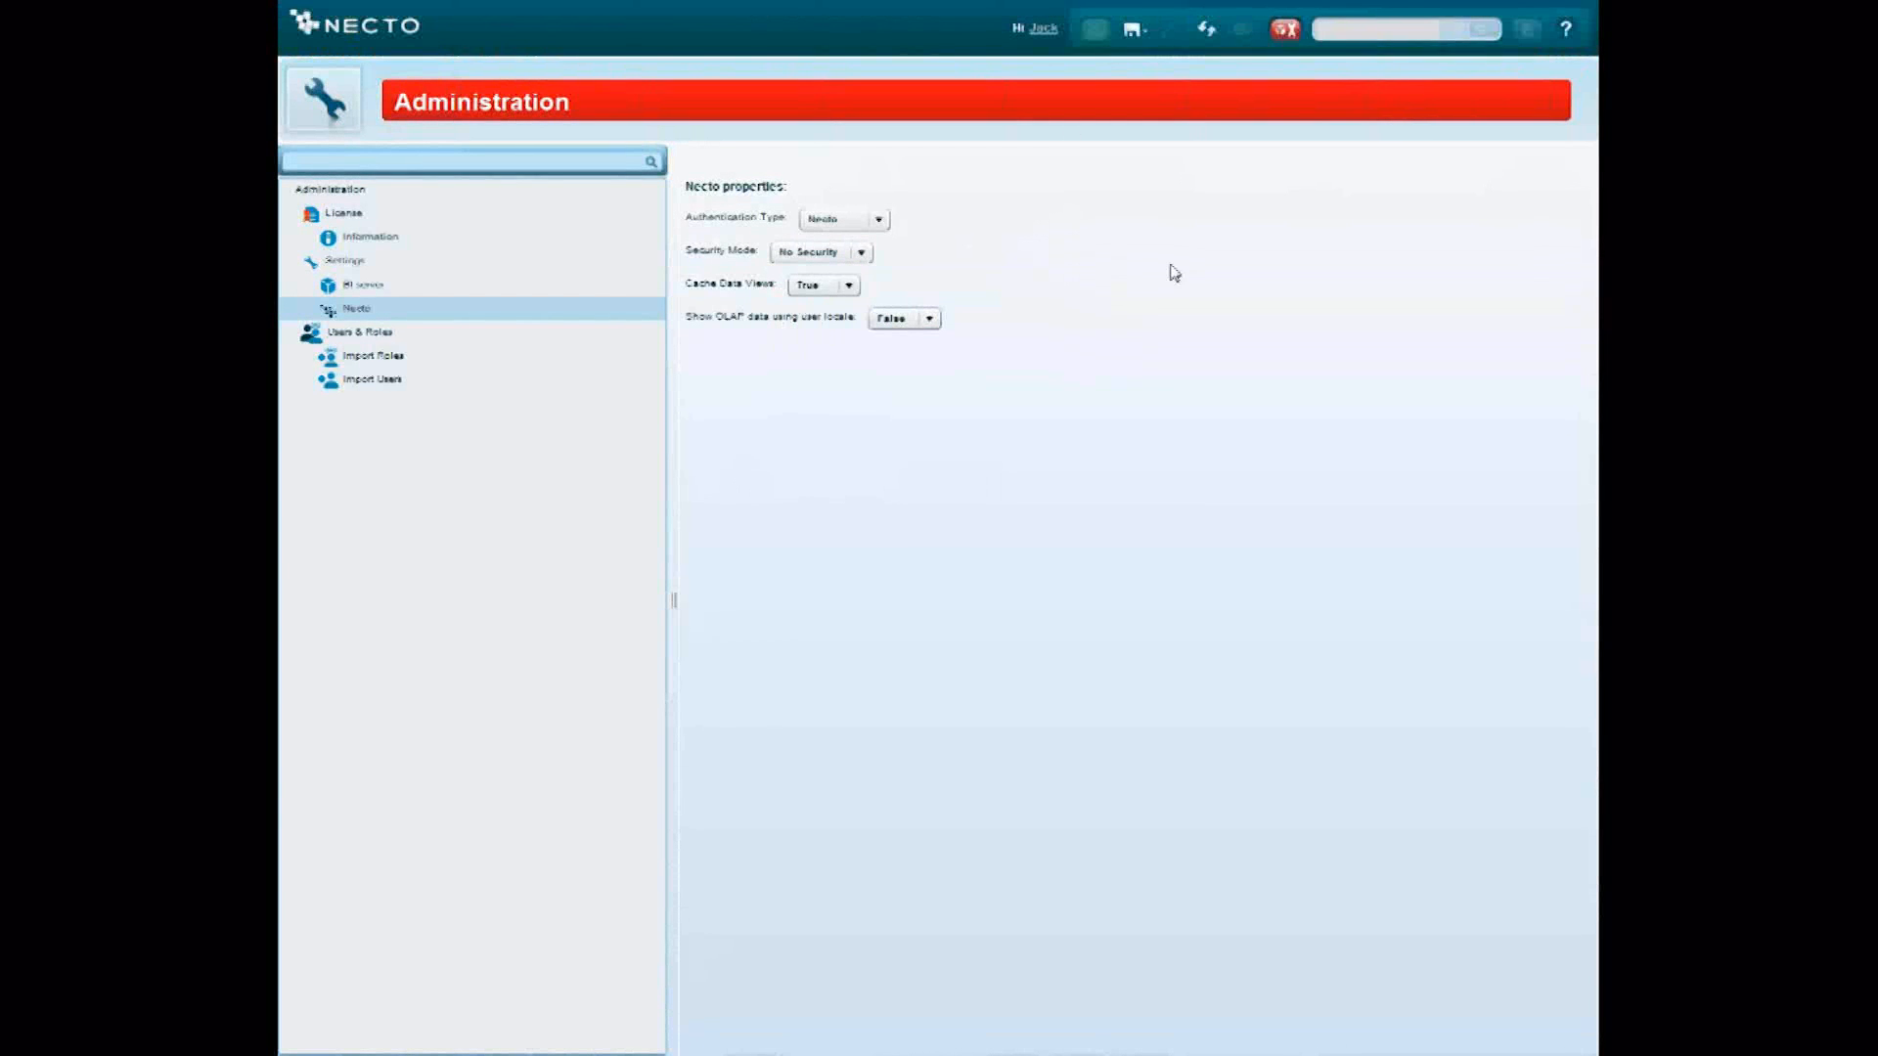